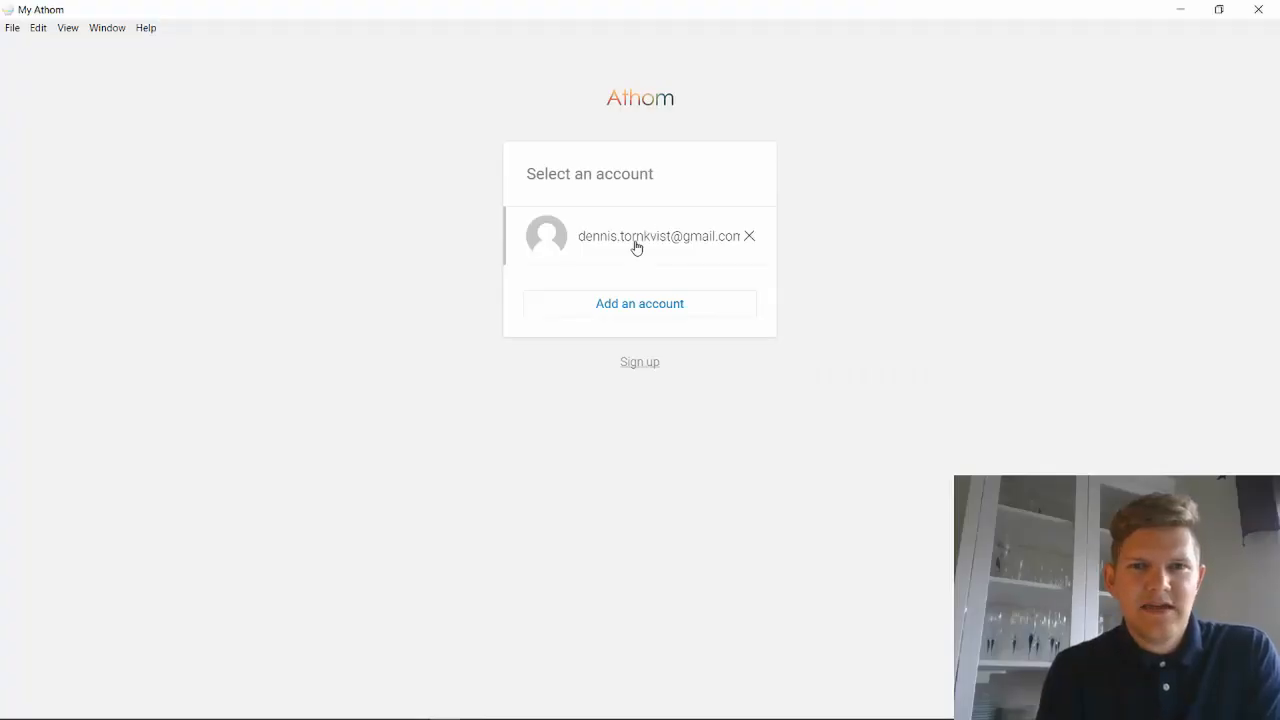
Step: Log in with the saved account and open the Homey from My Homeys
{"action": "left_click", "coordinate": [637, 240]}
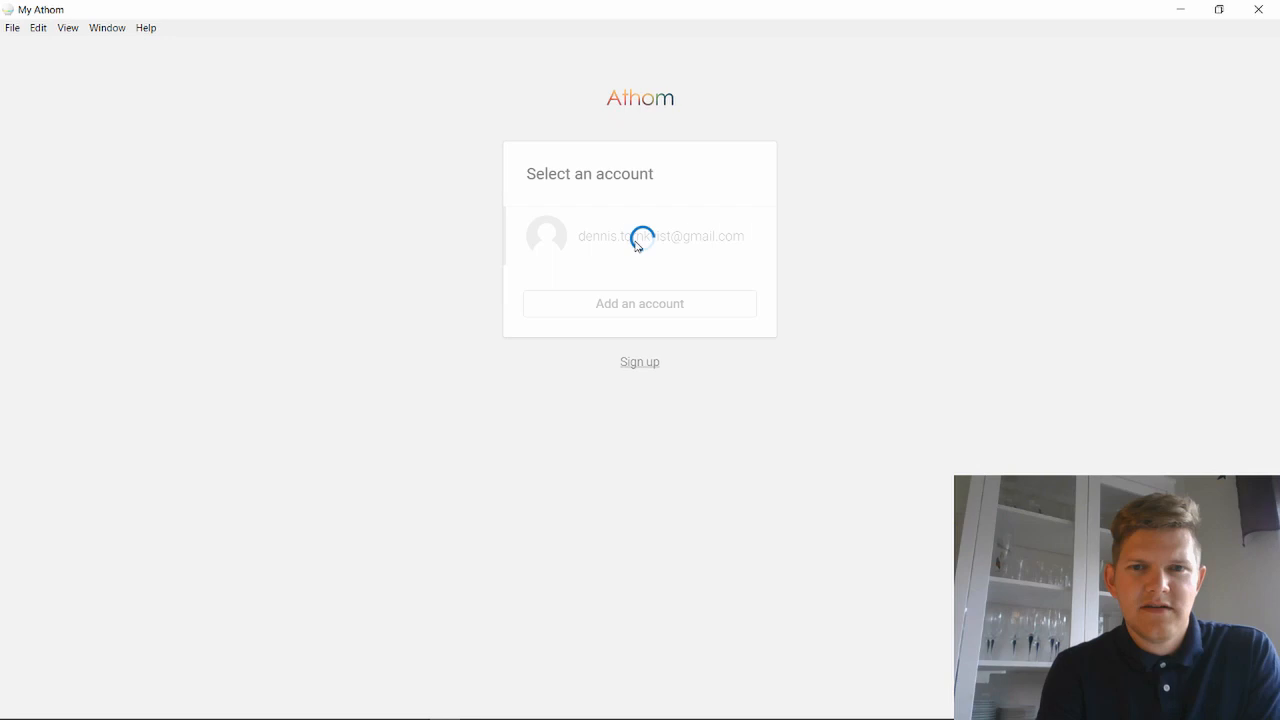
{"action": "left_click", "coordinate": [640, 236]}
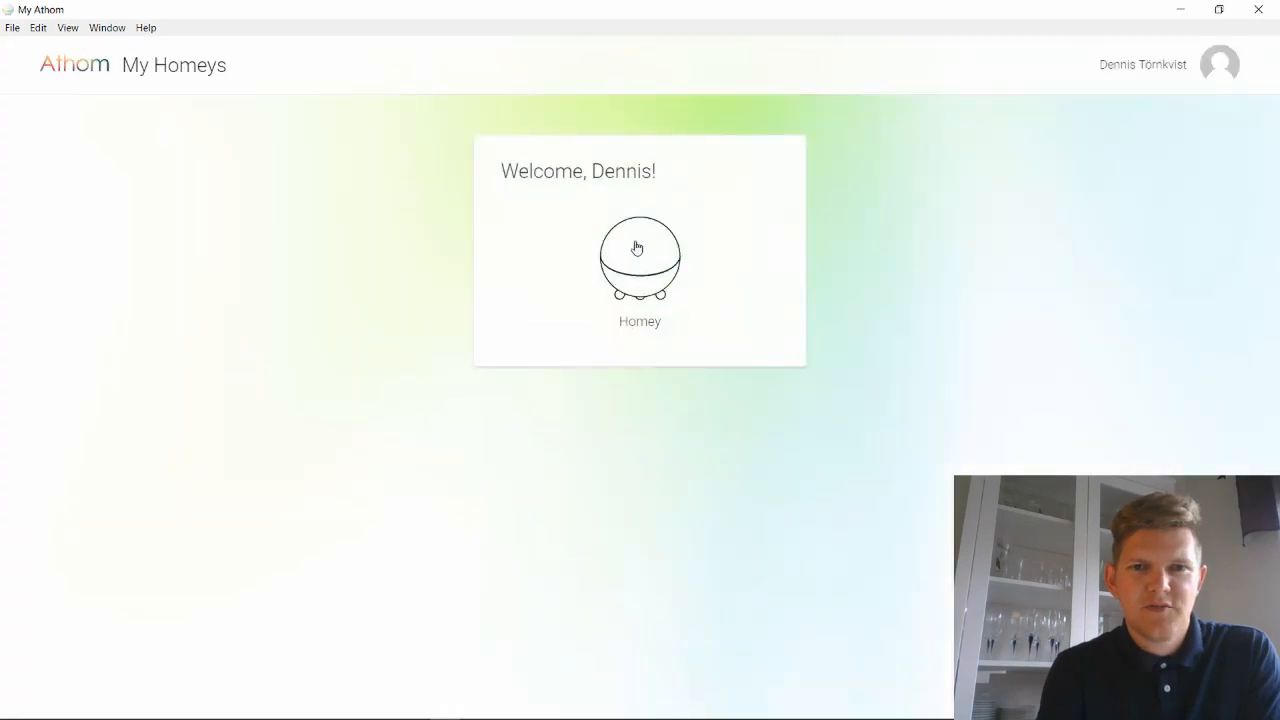
{"action": "left_click", "coordinate": [639, 258]}
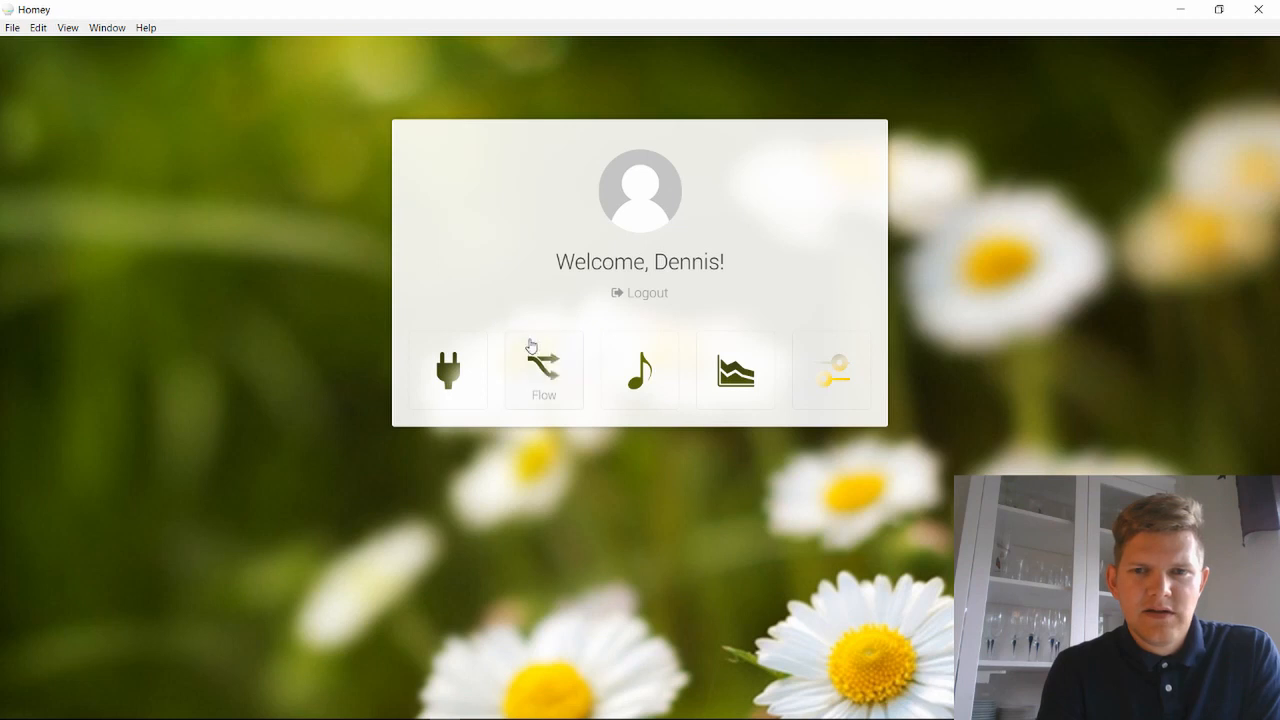
{"action": "mouse_move", "coordinate": [844, 370]}
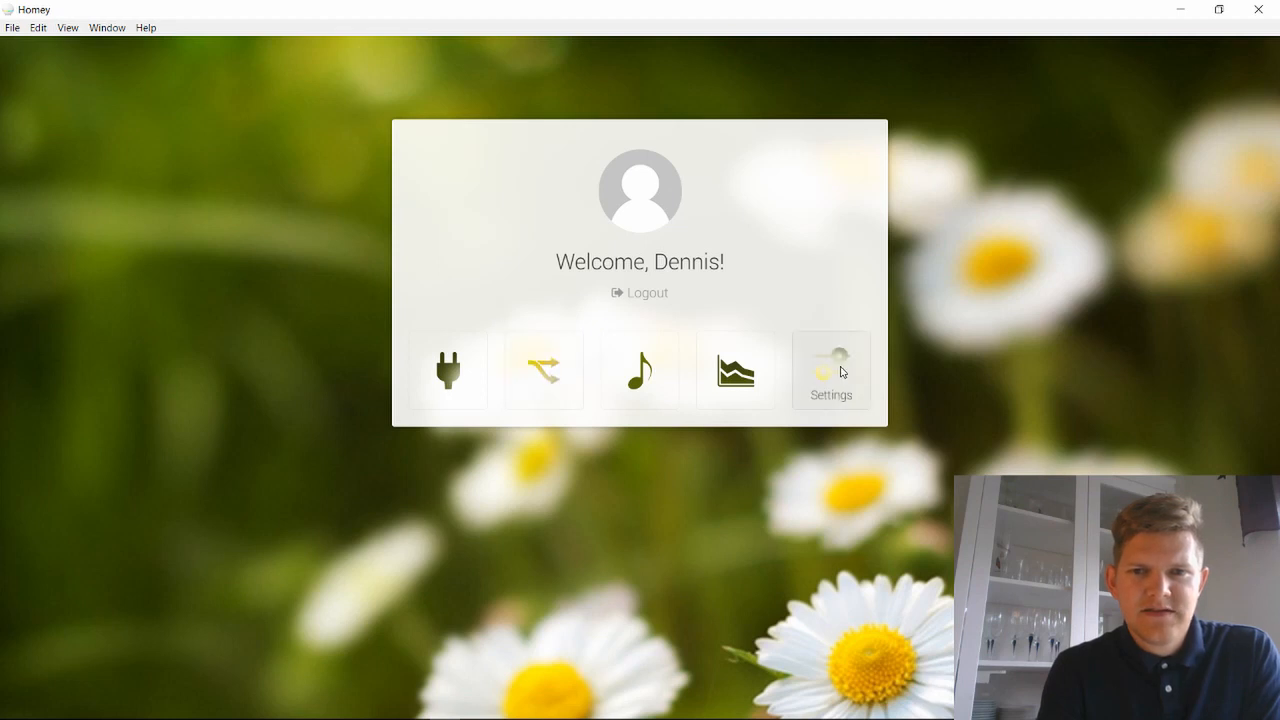
Step: Open the Settings tile to show the installed apps list
{"action": "left_click", "coordinate": [830, 370]}
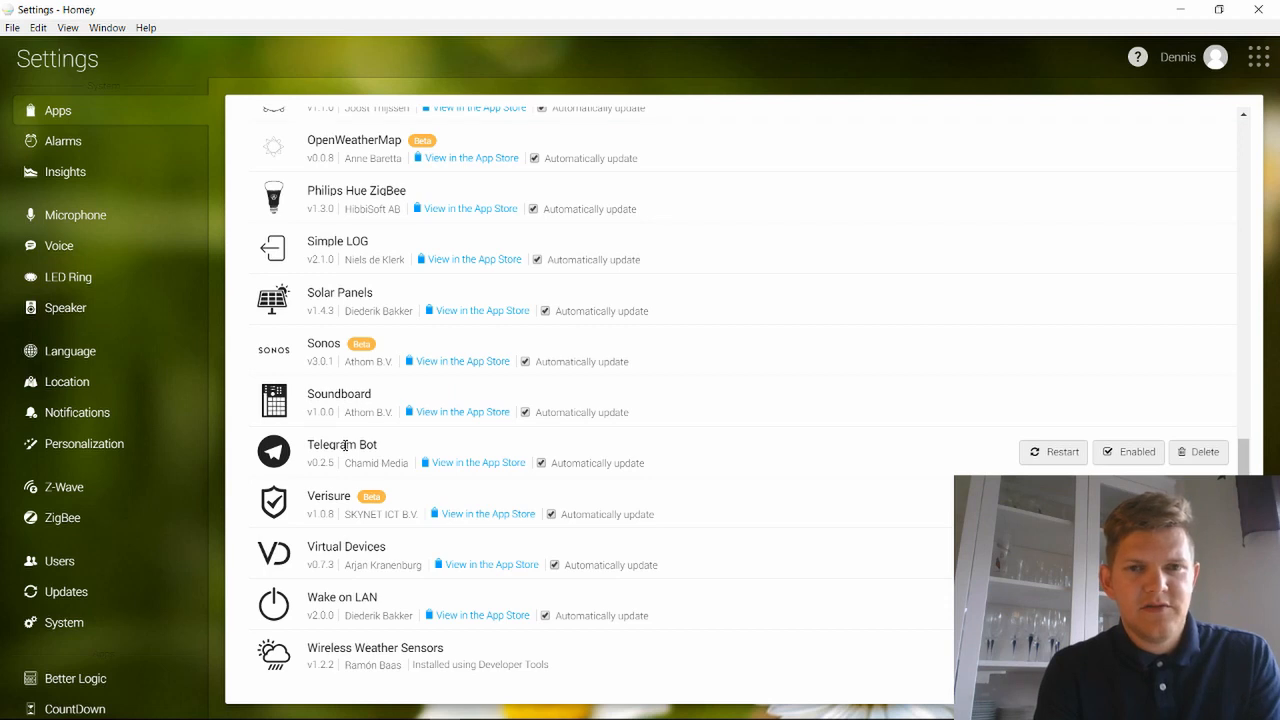
Step: Check Telegram Bot's App Store page in Firefox, then switch back to Homey
{"action": "left_click", "coordinate": [479, 462]}
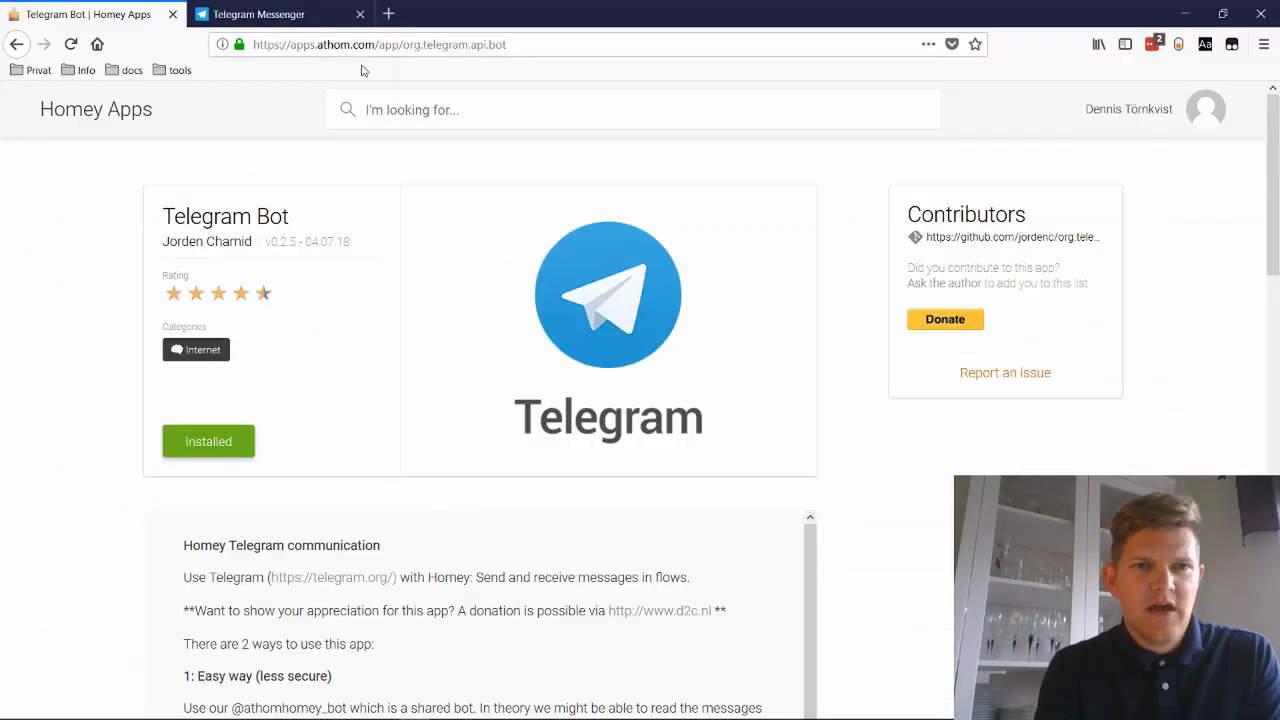
{"action": "mouse_move", "coordinate": [332, 320]}
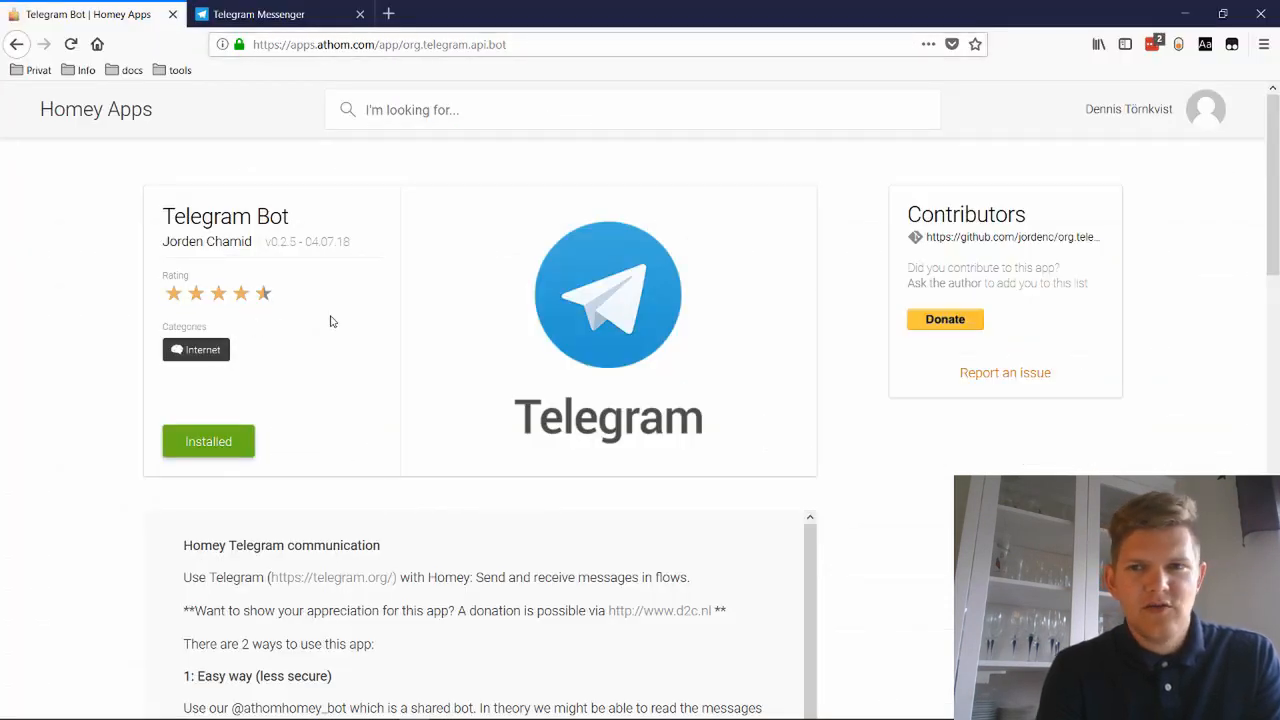
{"action": "mouse_move", "coordinate": [546, 229]}
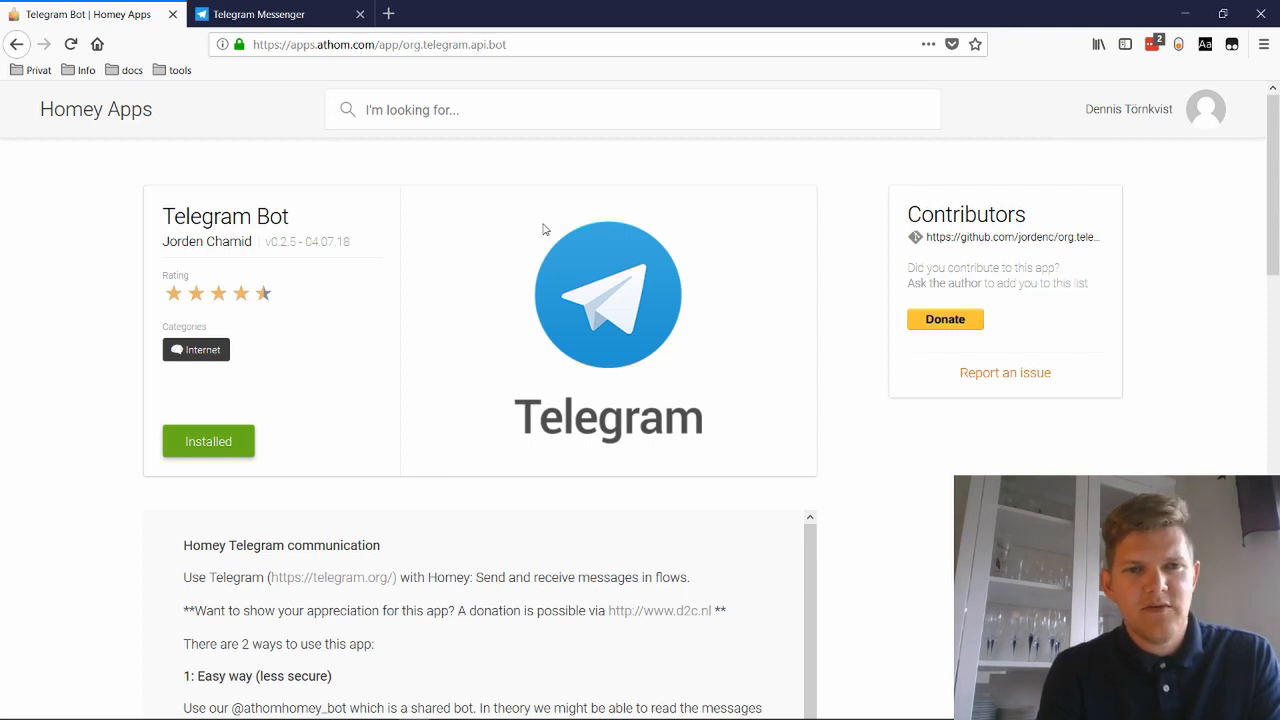
{"action": "mouse_move", "coordinate": [231, 437]}
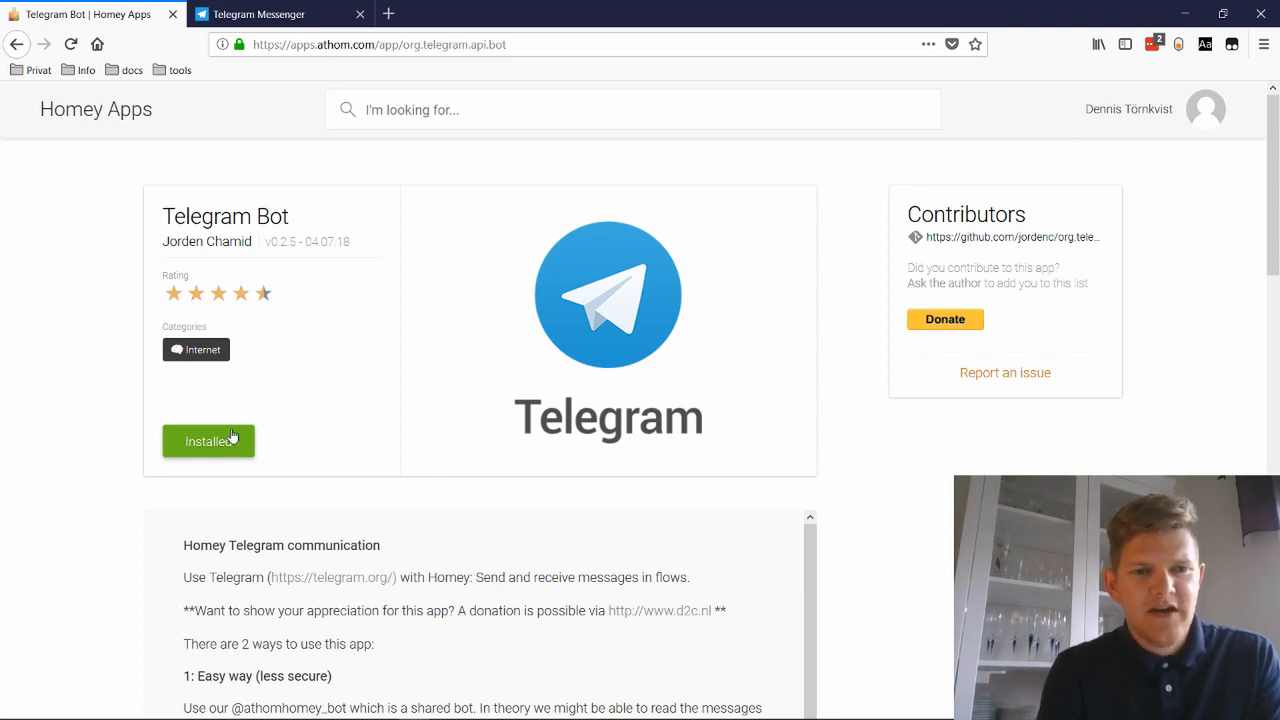
{"action": "mouse_move", "coordinate": [268, 435]}
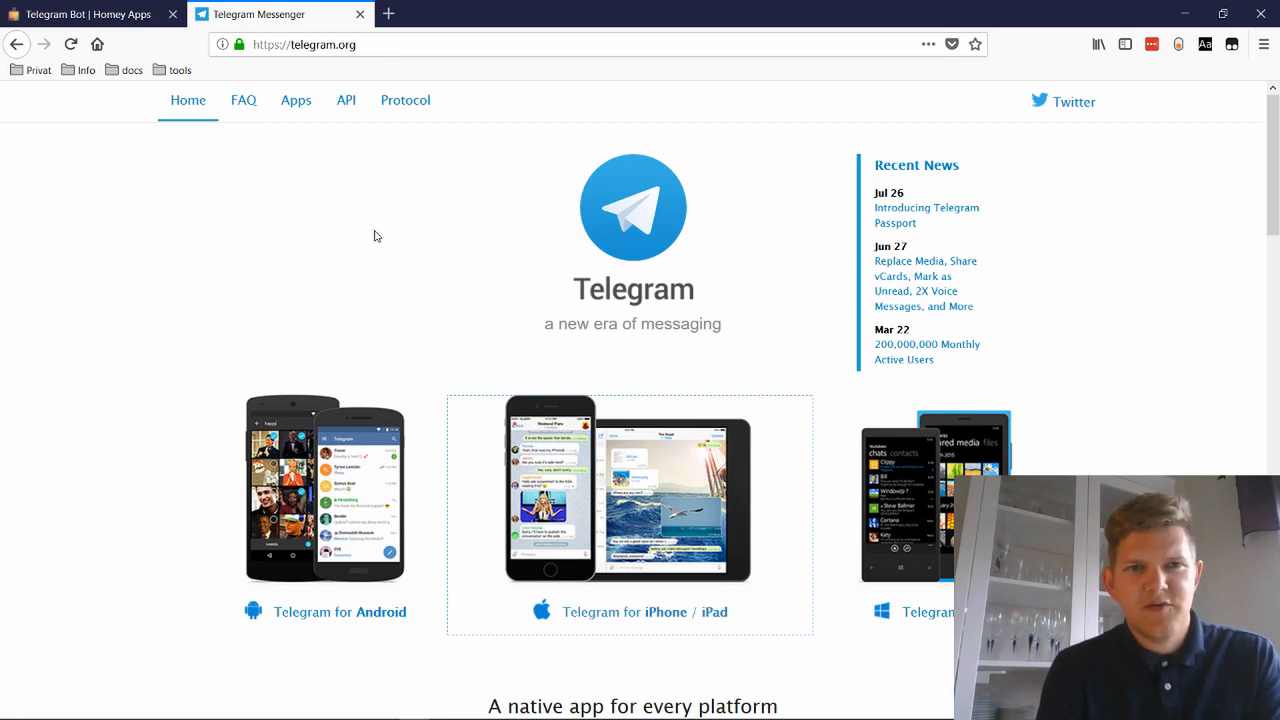
{"action": "key", "text": "alt+tab"}
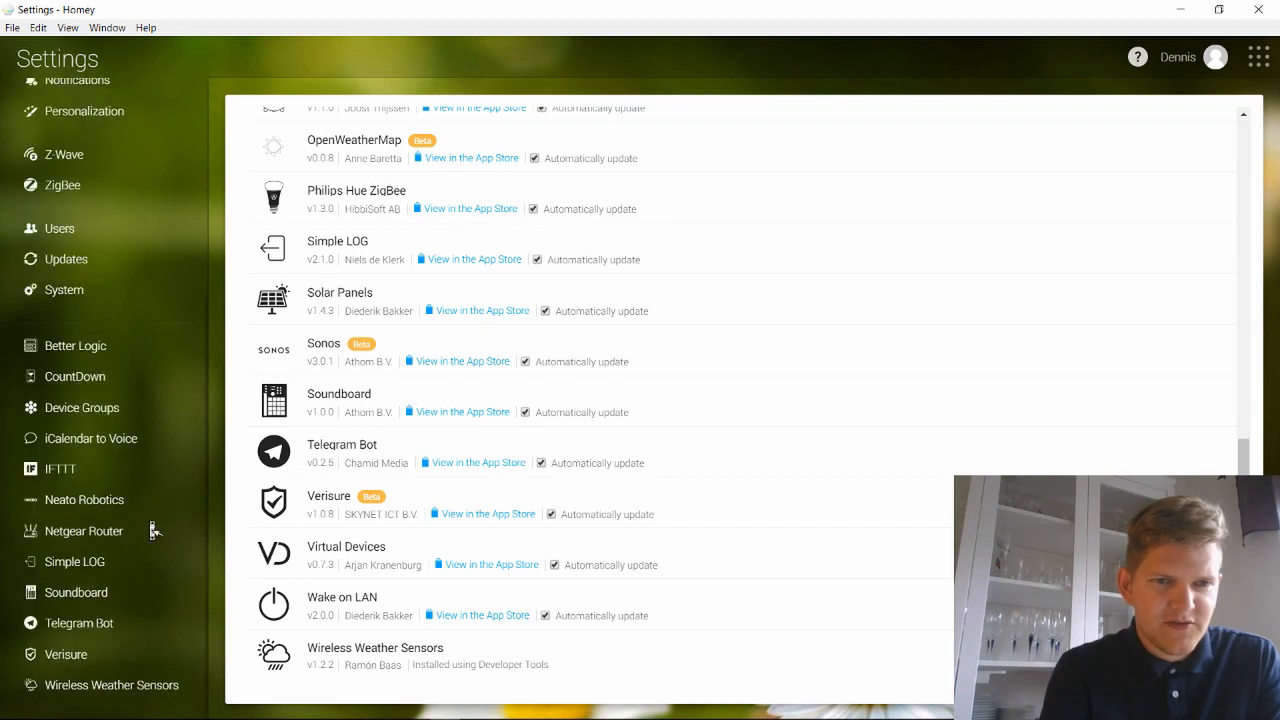
{"action": "mouse_move", "coordinate": [84, 476]}
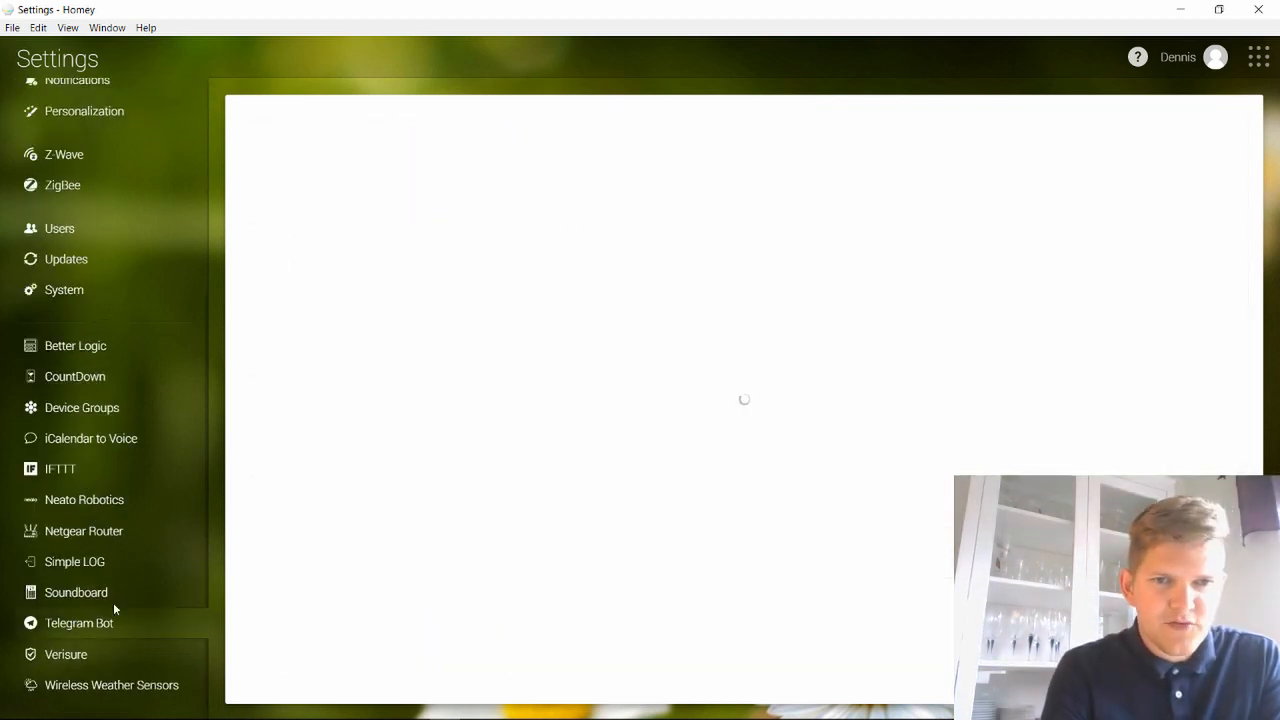
Step: Select Telegram Bot in the Settings sidebar
{"action": "left_click", "coordinate": [78, 623]}
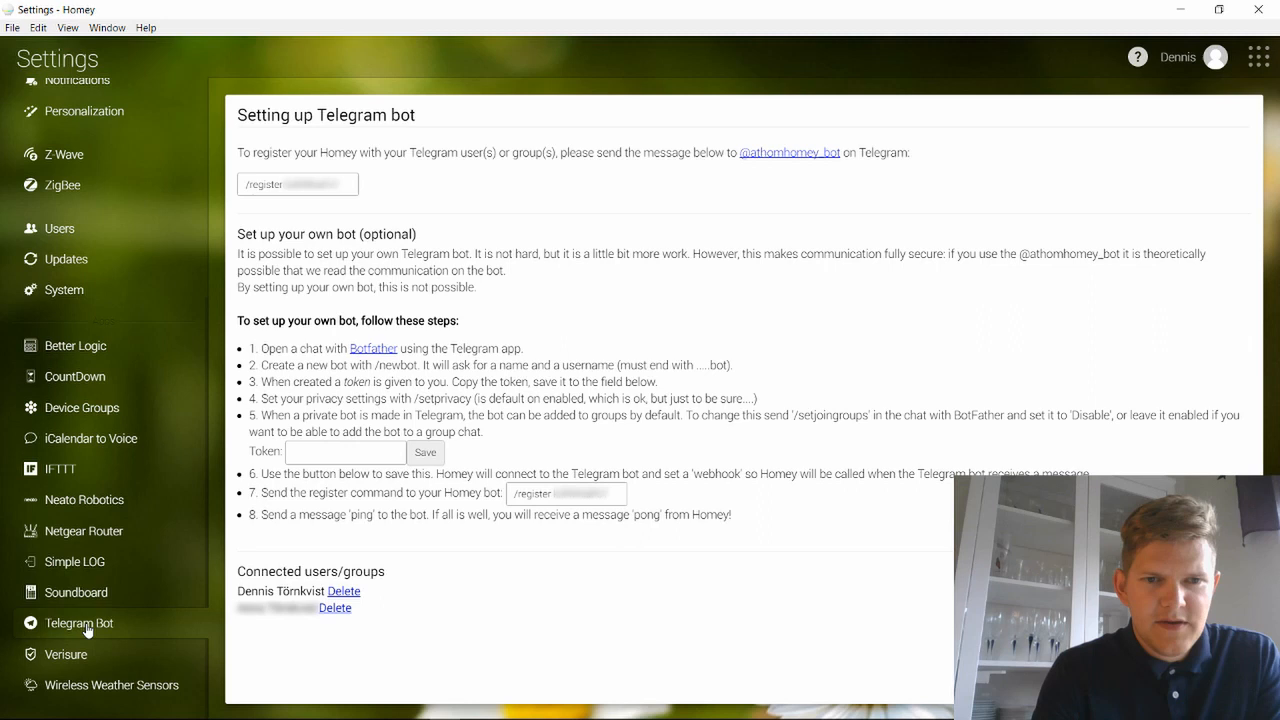
{"action": "mouse_move", "coordinate": [420, 305]}
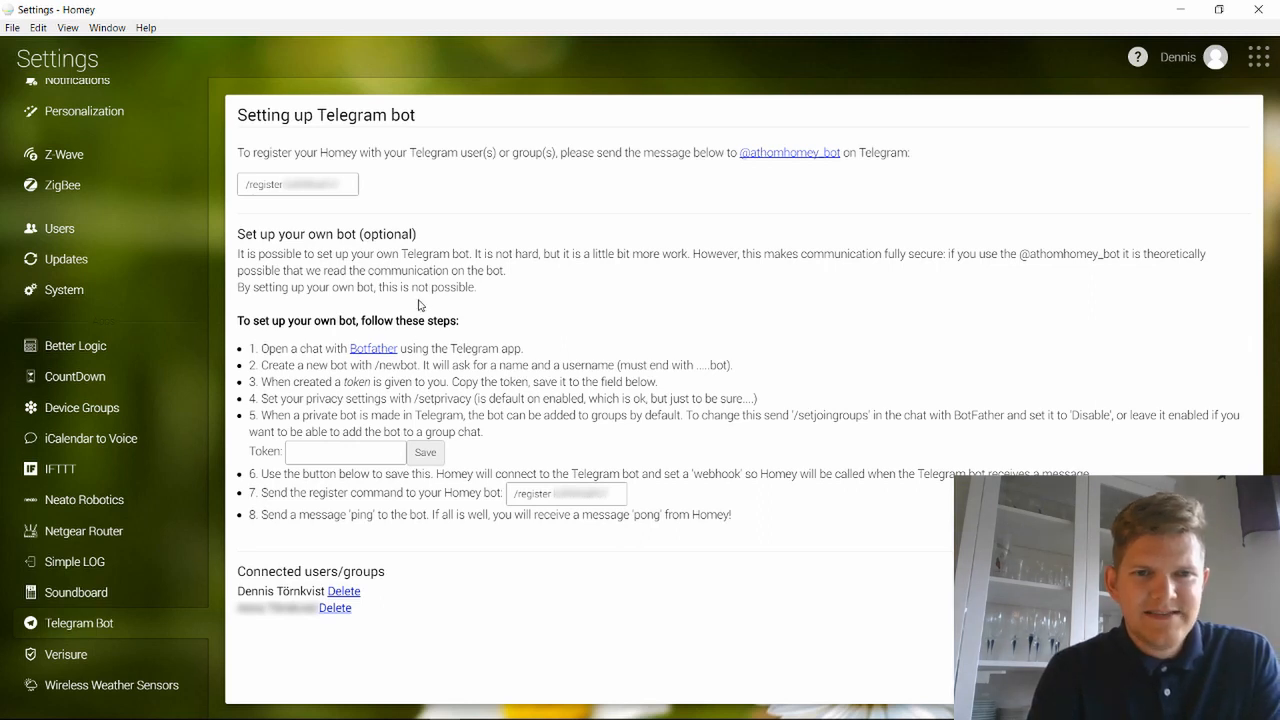
{"action": "mouse_move", "coordinate": [373, 173]}
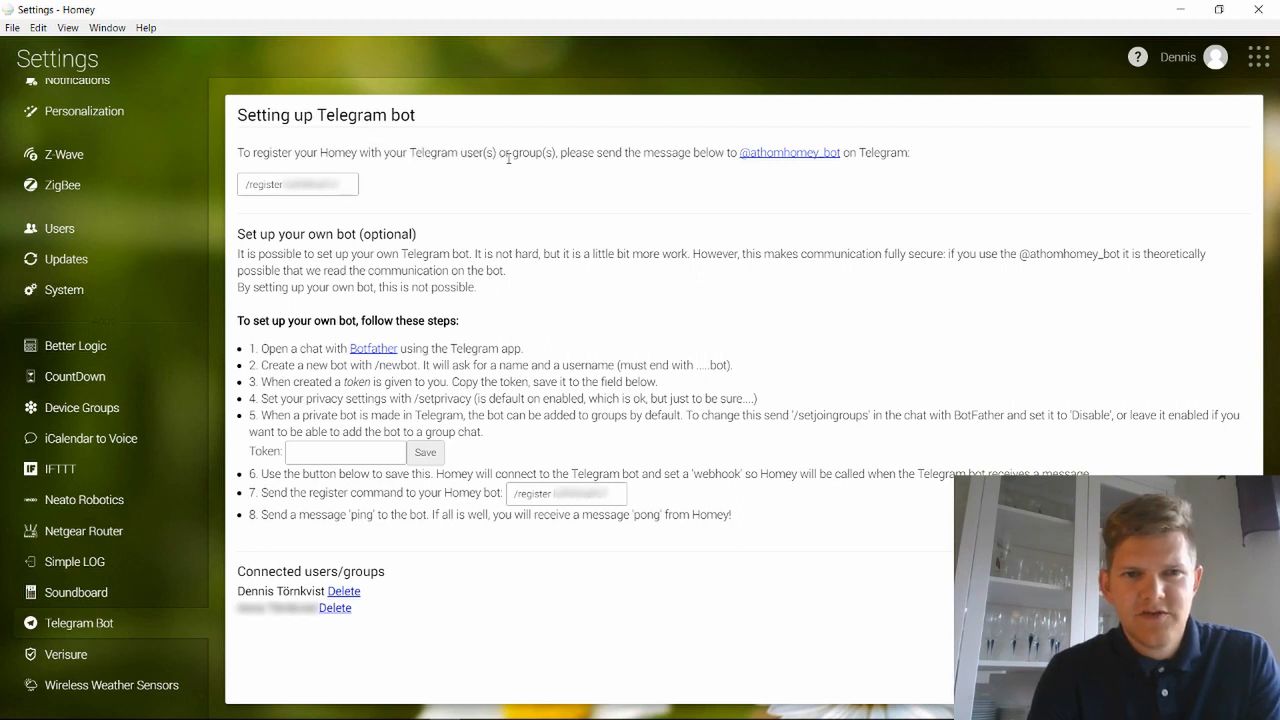
{"action": "mouse_move", "coordinate": [430, 365]}
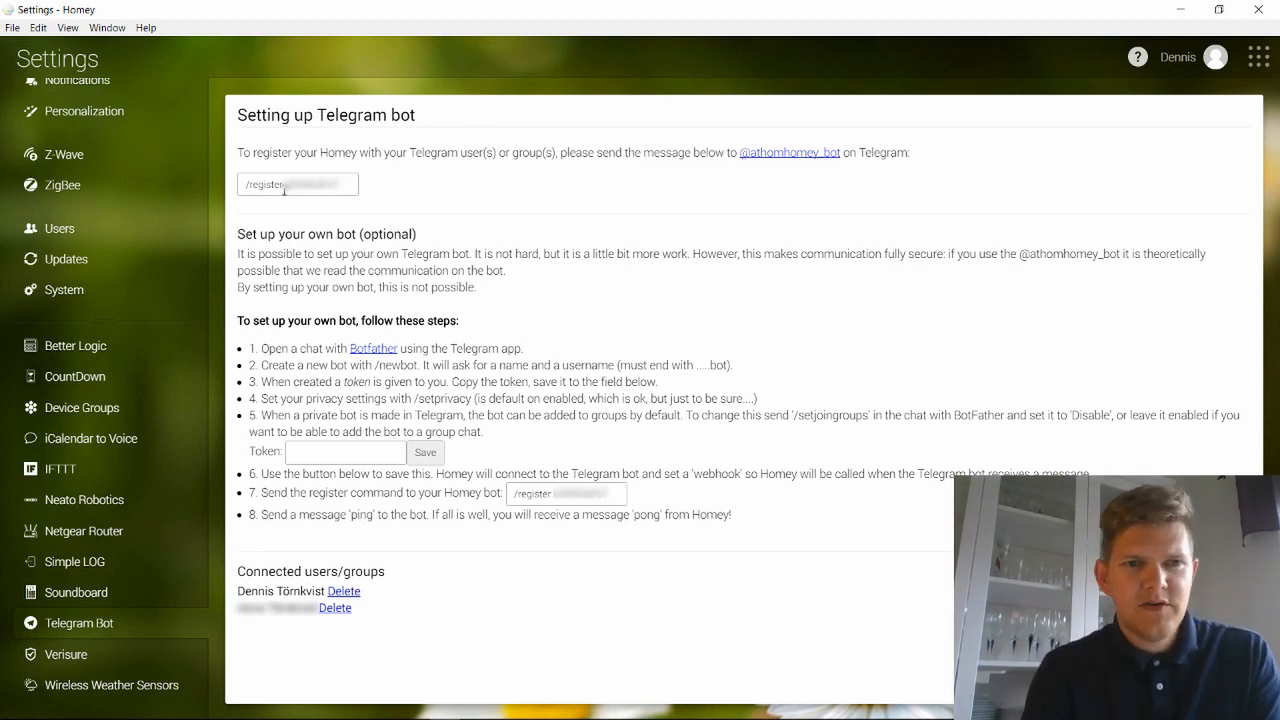
{"action": "triple_click", "coordinate": [297, 184]}
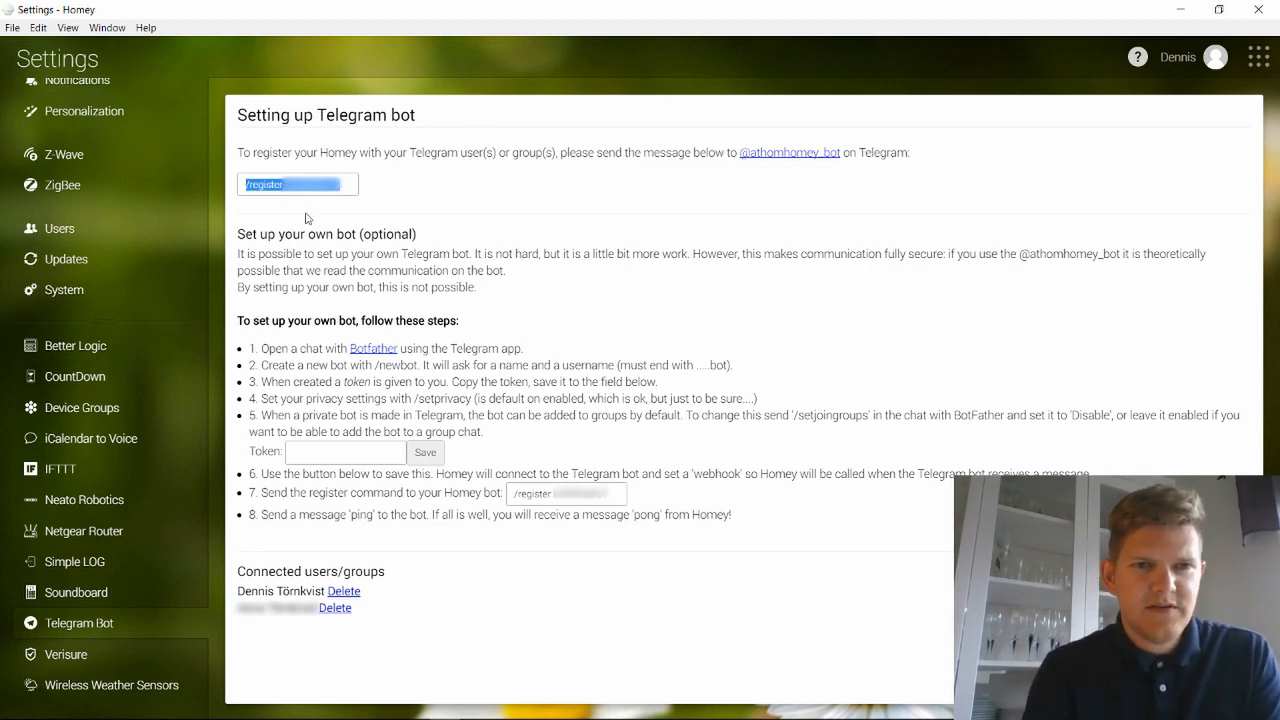
{"action": "mouse_move", "coordinate": [268, 204]}
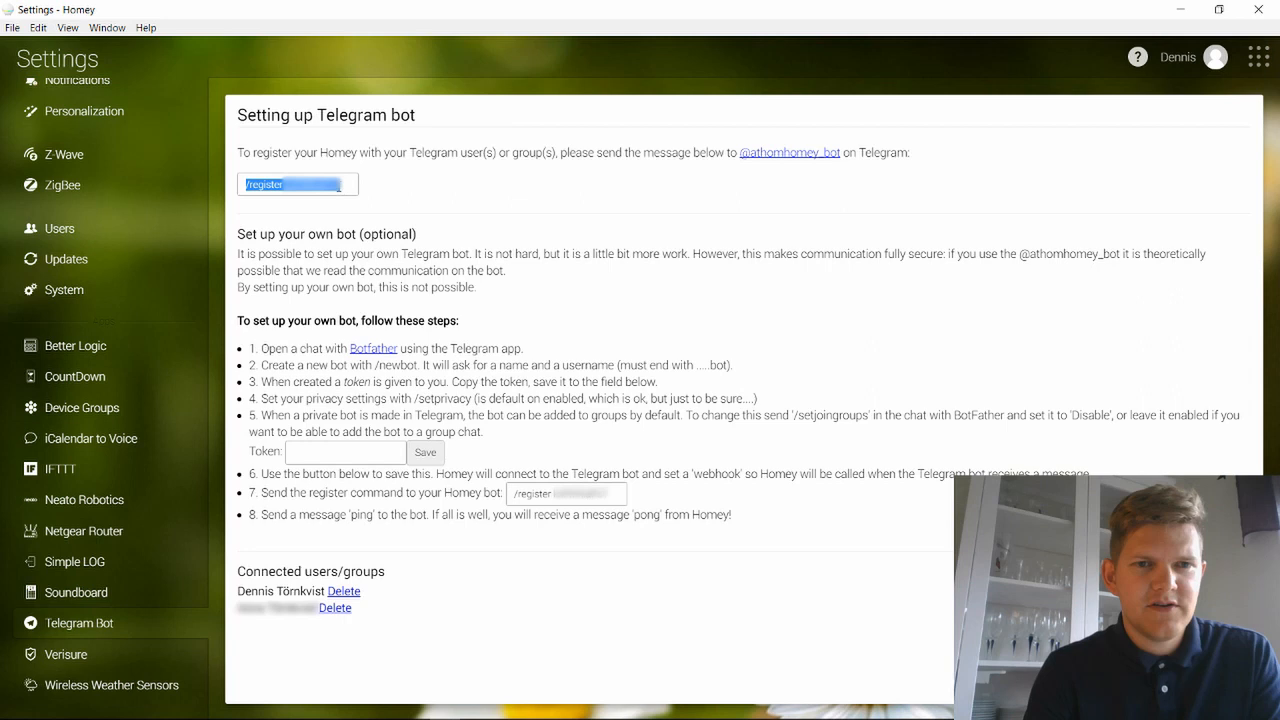
{"action": "left_click", "coordinate": [340, 184]}
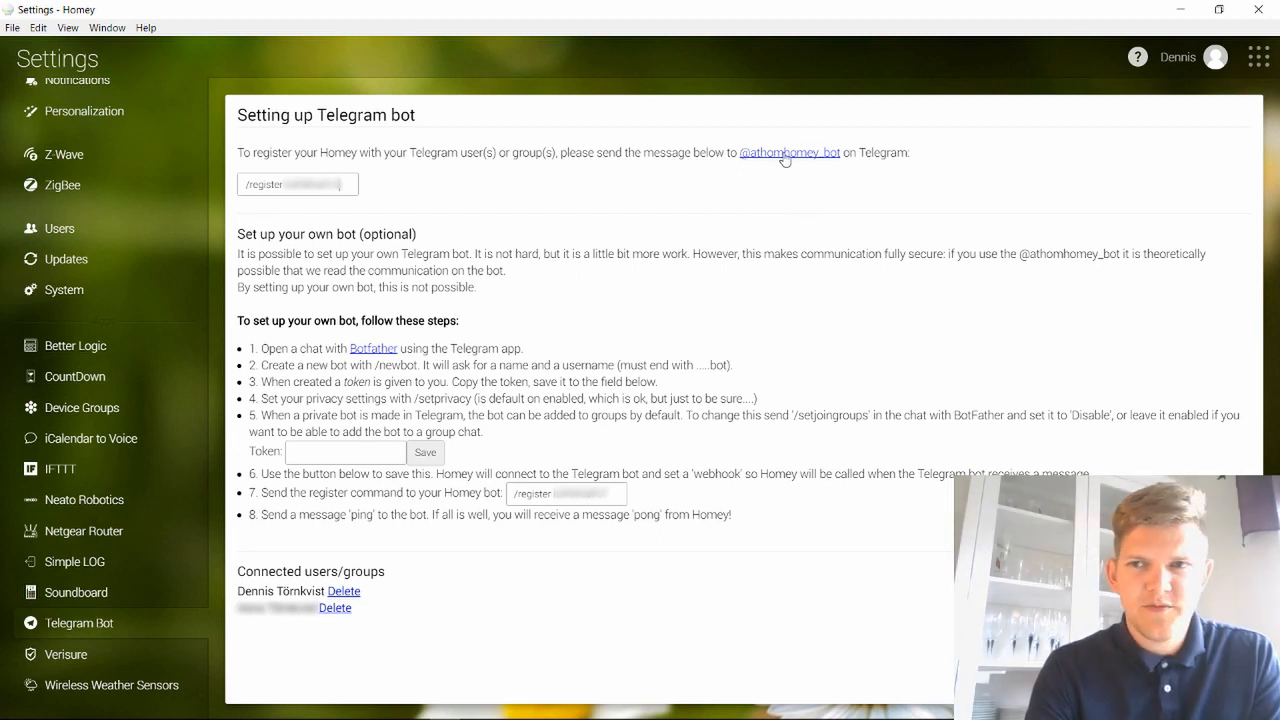
{"action": "mouse_move", "coordinate": [1235, 100]}
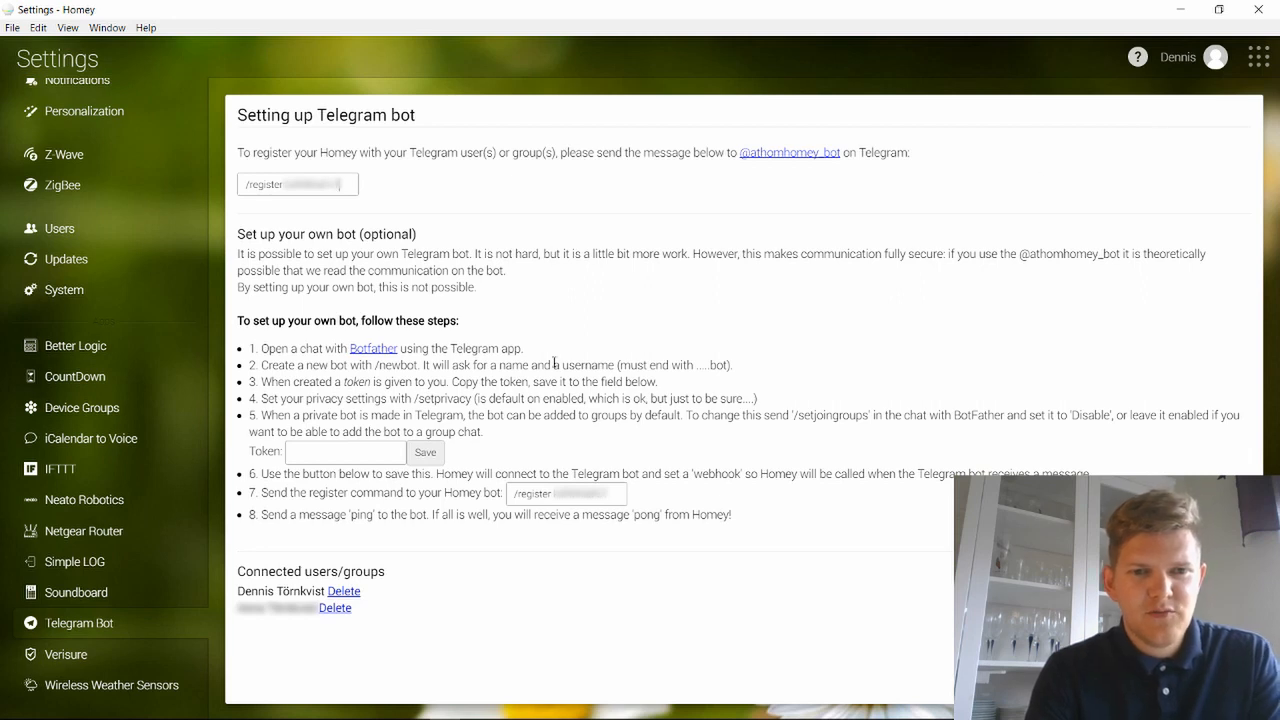
{"action": "double_click", "coordinate": [266, 348]}
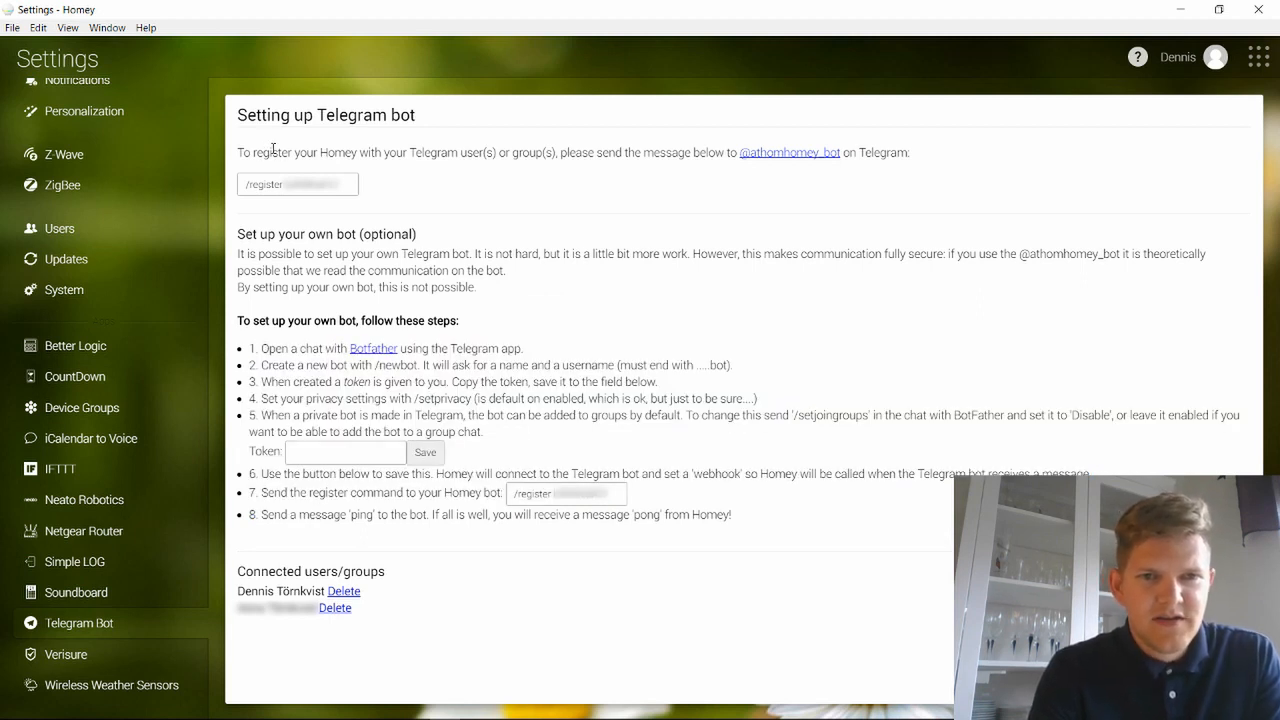
{"action": "mouse_move", "coordinate": [1081, 166]}
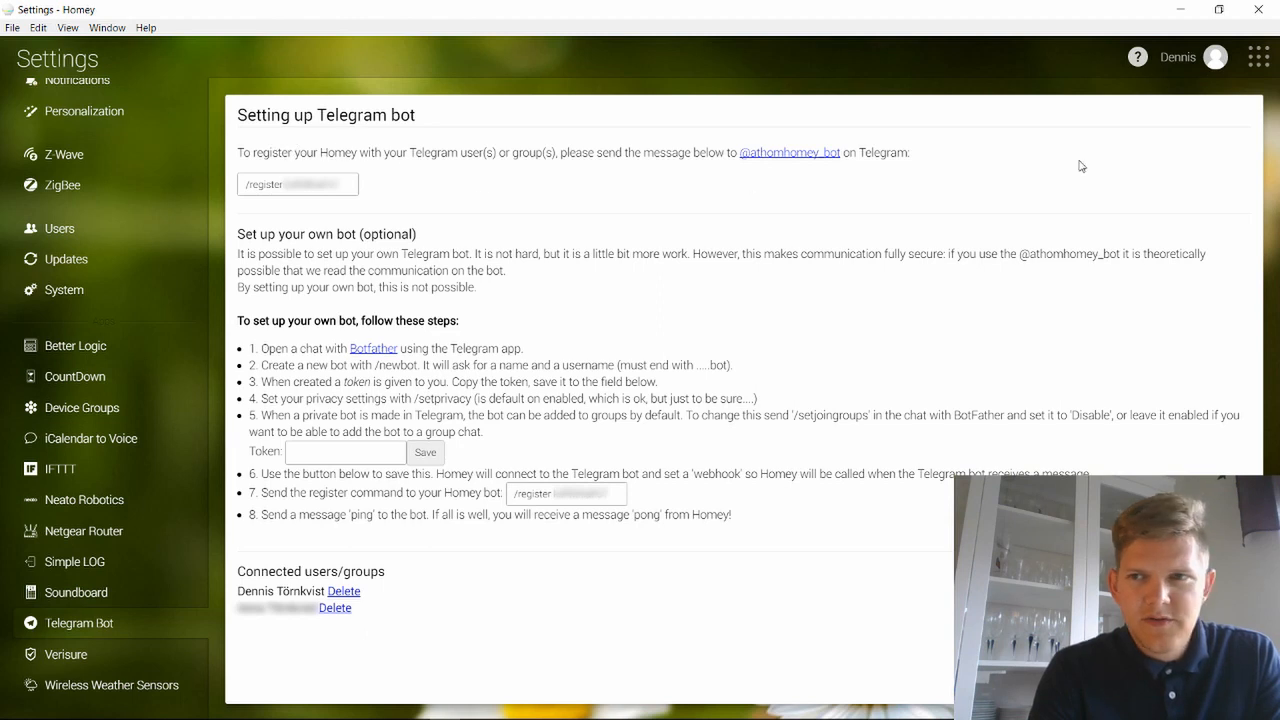
{"action": "left_click", "coordinate": [1258, 56]}
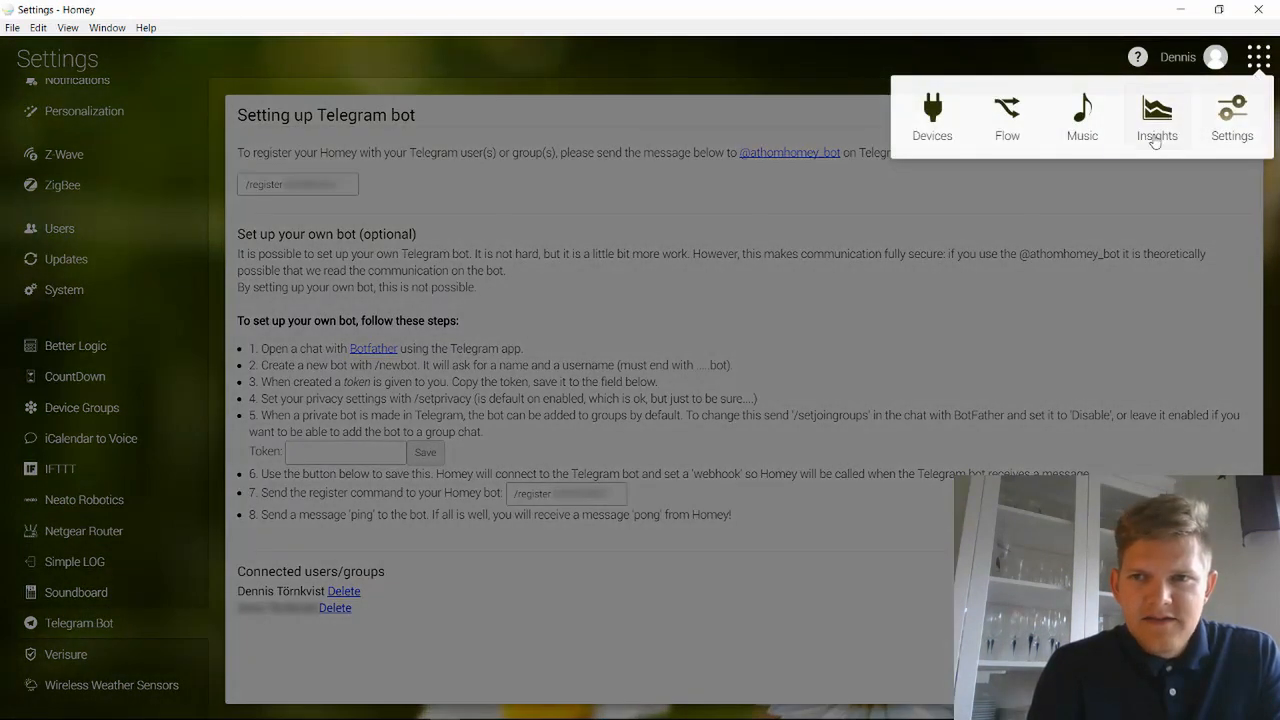
{"action": "left_click", "coordinate": [1007, 108]}
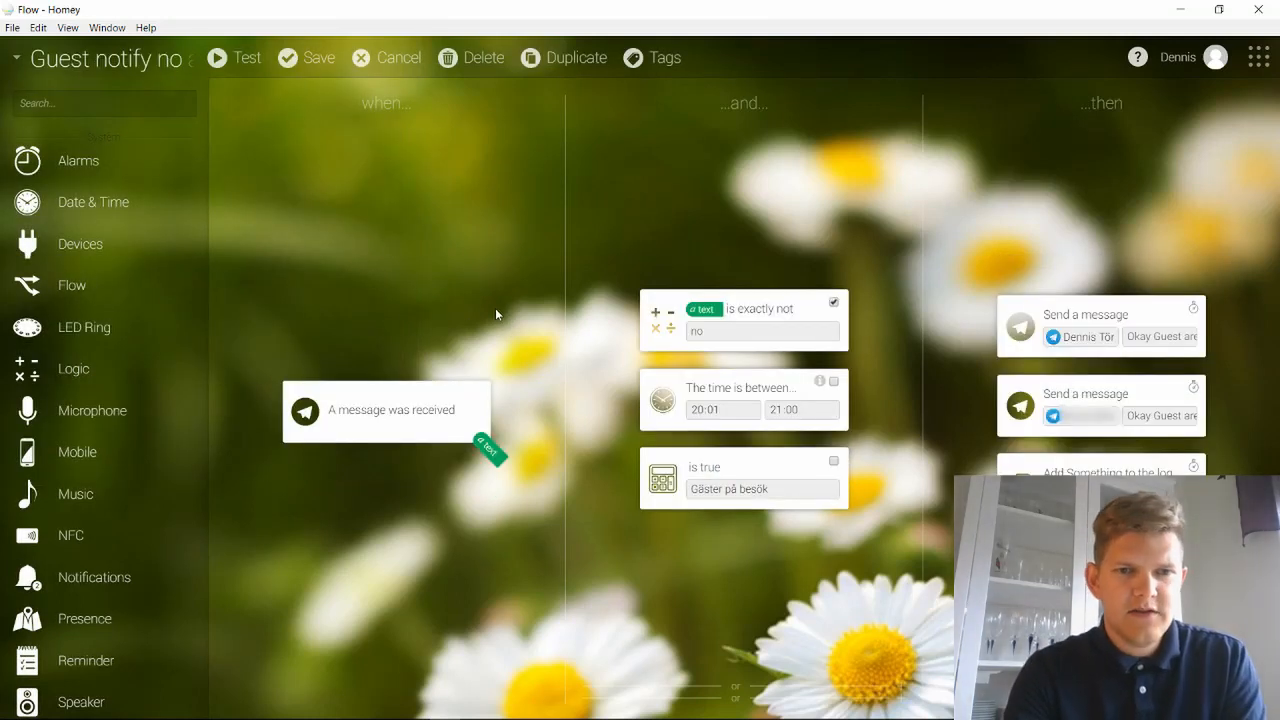
{"action": "mouse_move", "coordinate": [469, 307]}
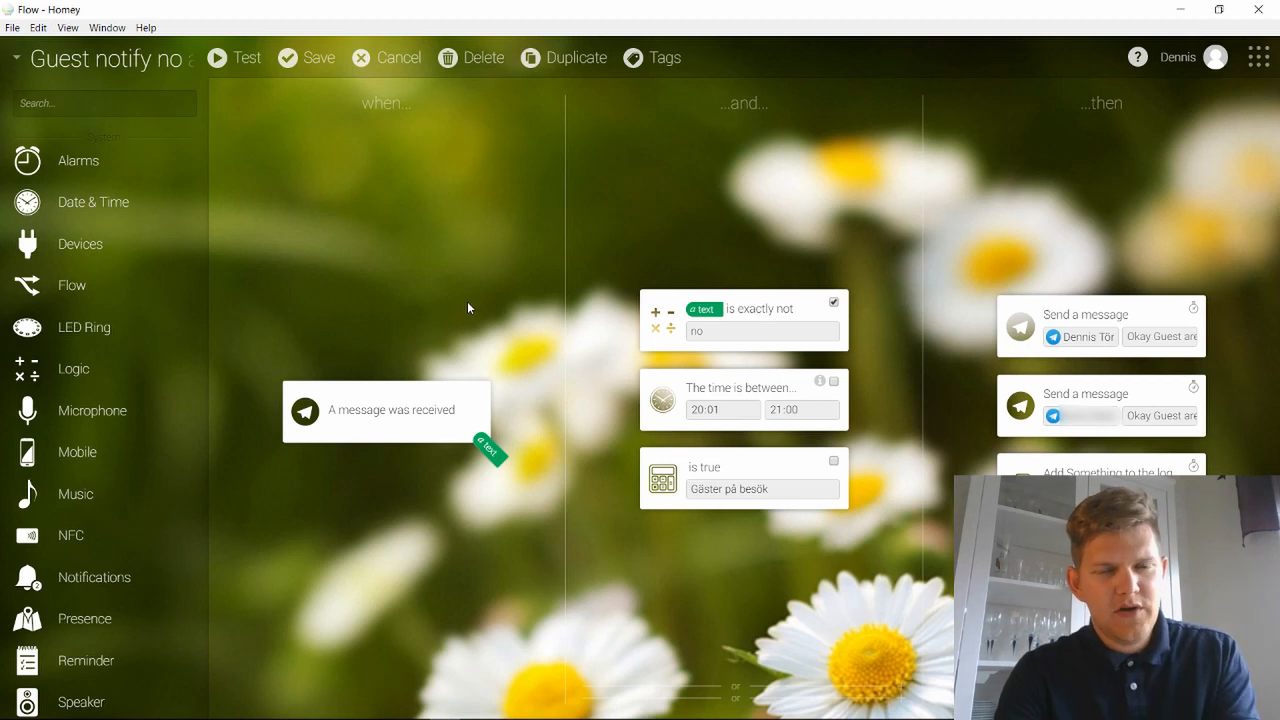
{"action": "mouse_move", "coordinate": [478, 310]}
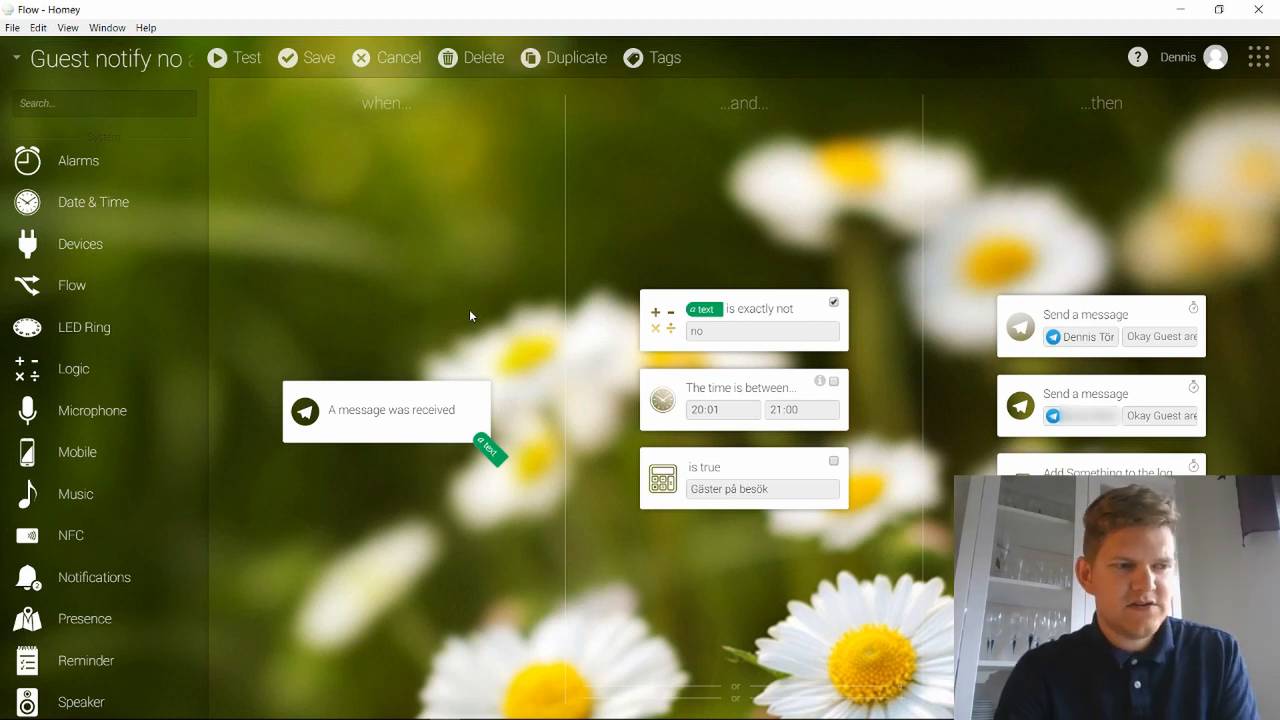
{"action": "mouse_move", "coordinate": [450, 323]}
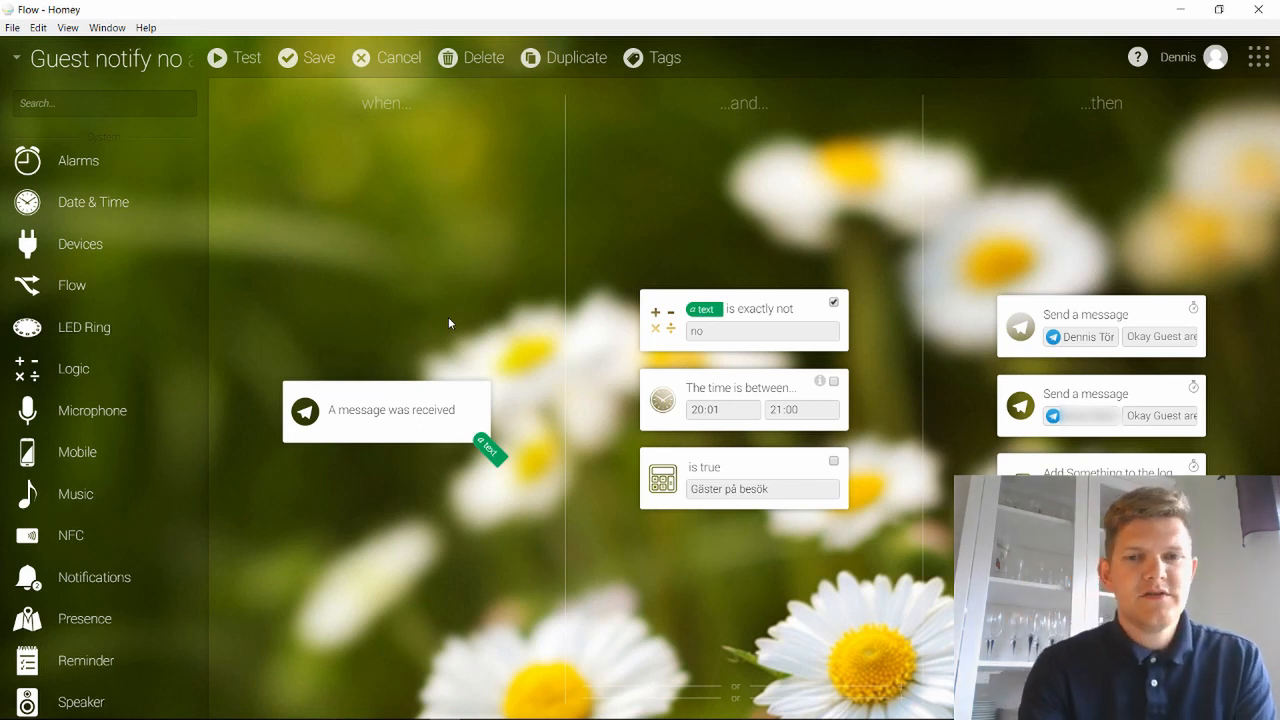
{"action": "mouse_move", "coordinate": [444, 334]}
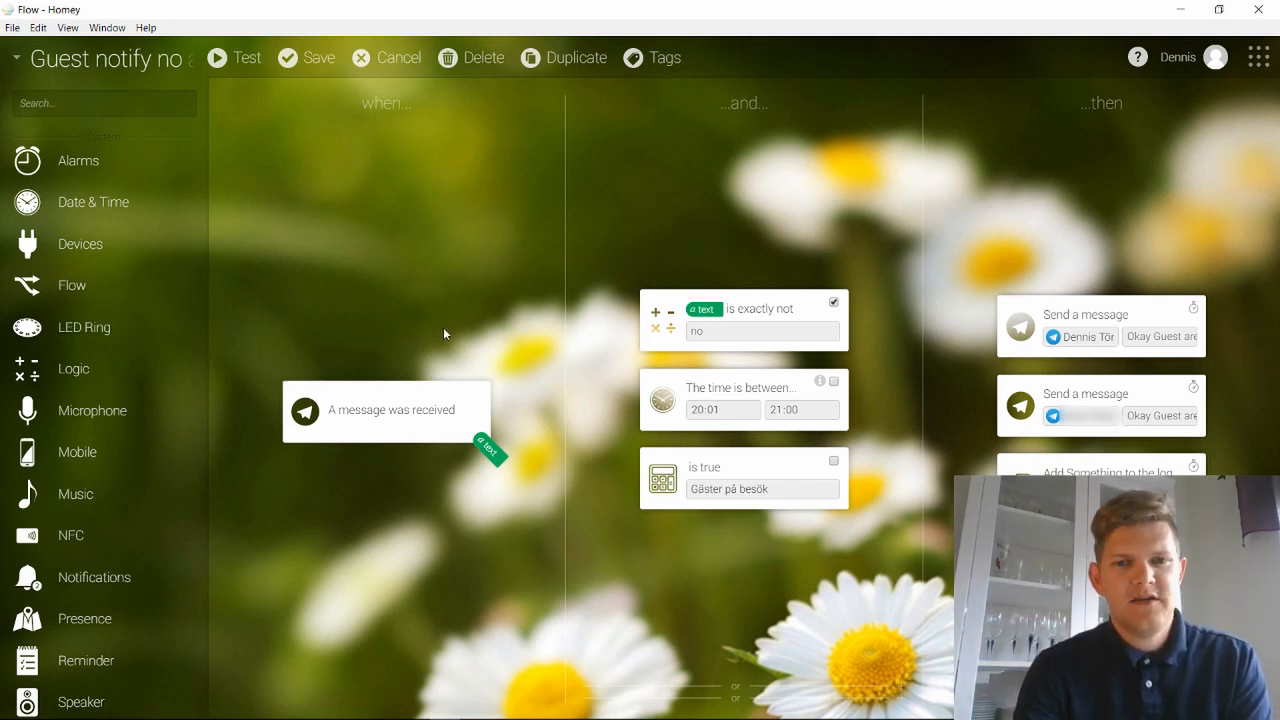
{"action": "left_click", "coordinate": [743, 332]}
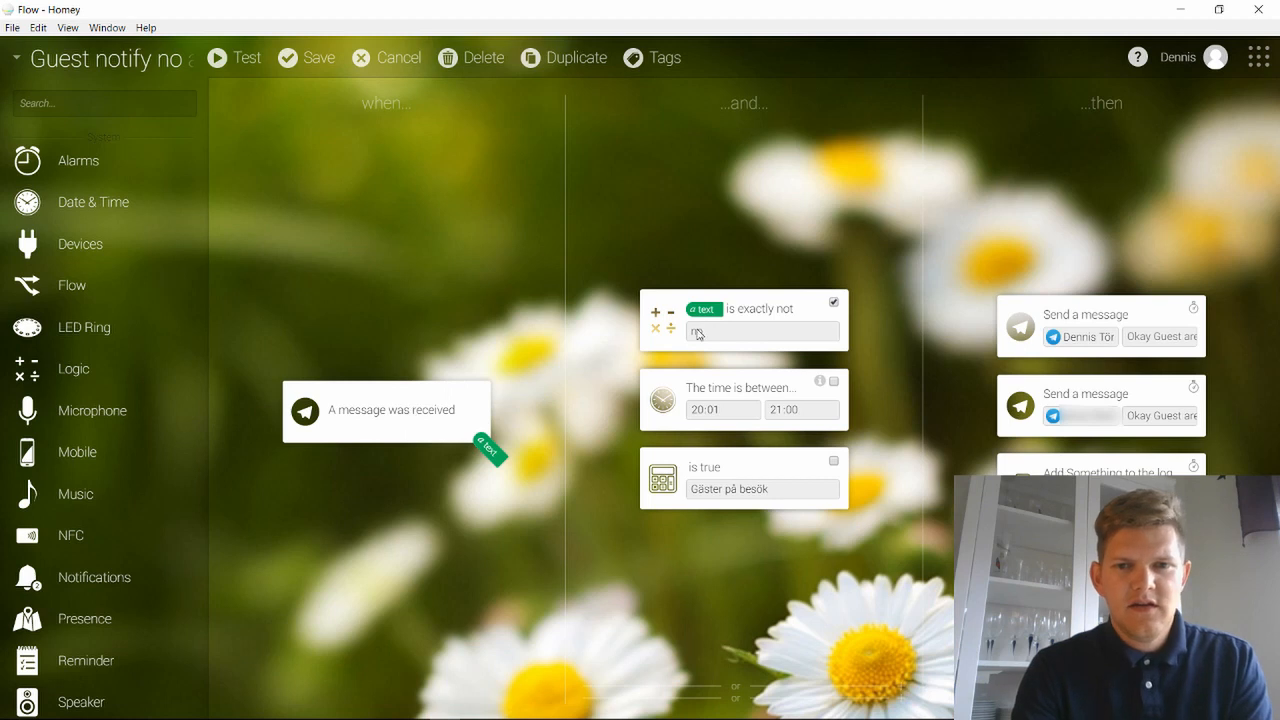
{"action": "type", "text": "no"}
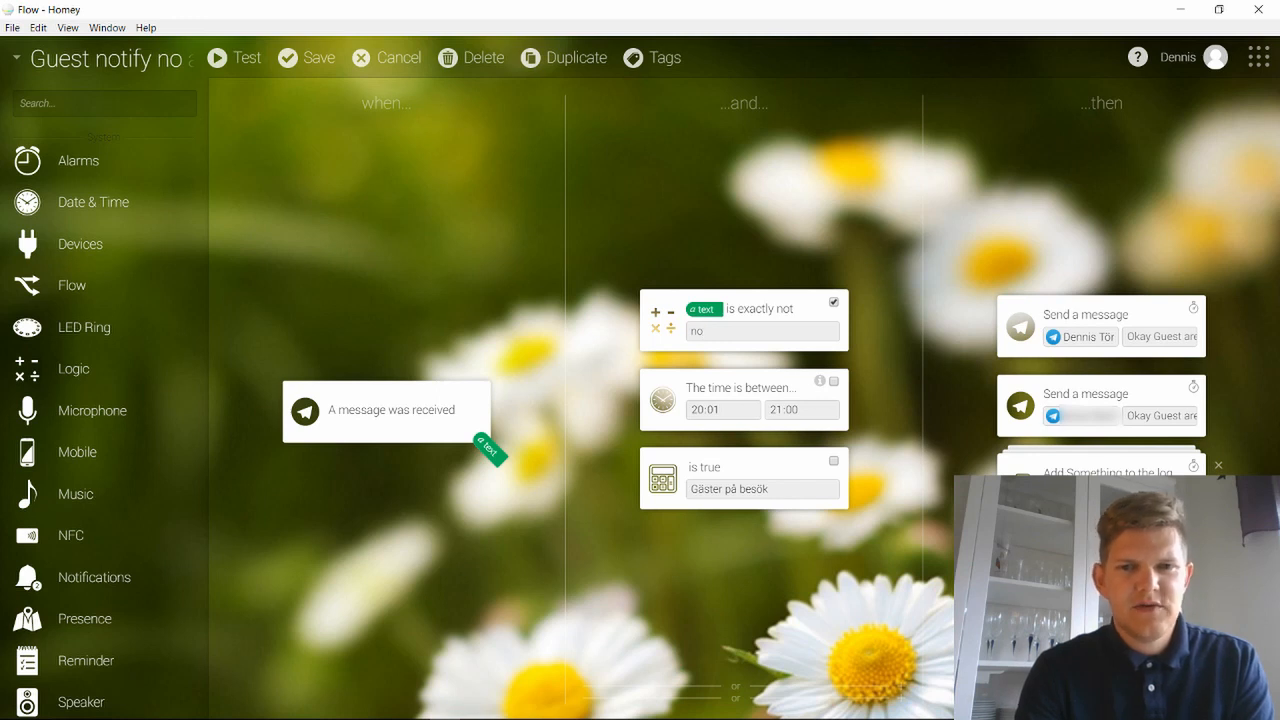
Step: Start the flow with a push-button trigger and a Telegram Bot 'Send a message' action
{"action": "left_click", "coordinate": [764, 331]}
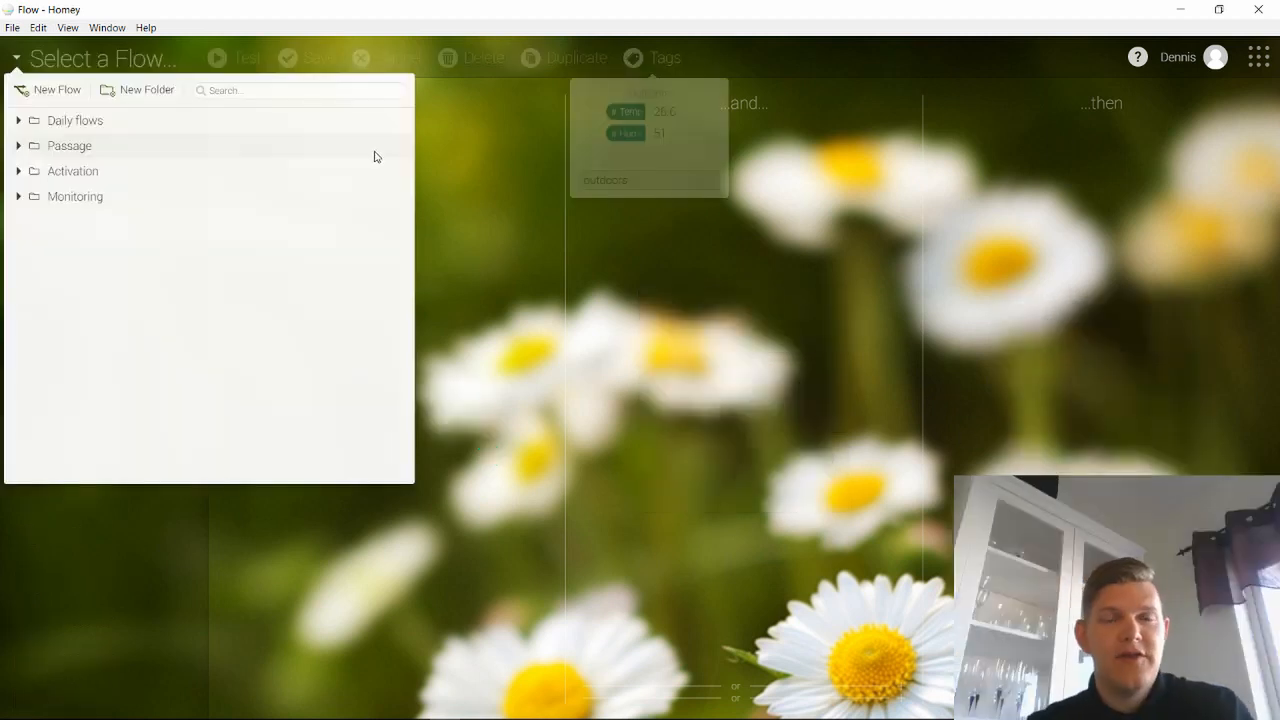
{"action": "mouse_move", "coordinate": [350, 148]}
{"action": "type", "text": "tele"}
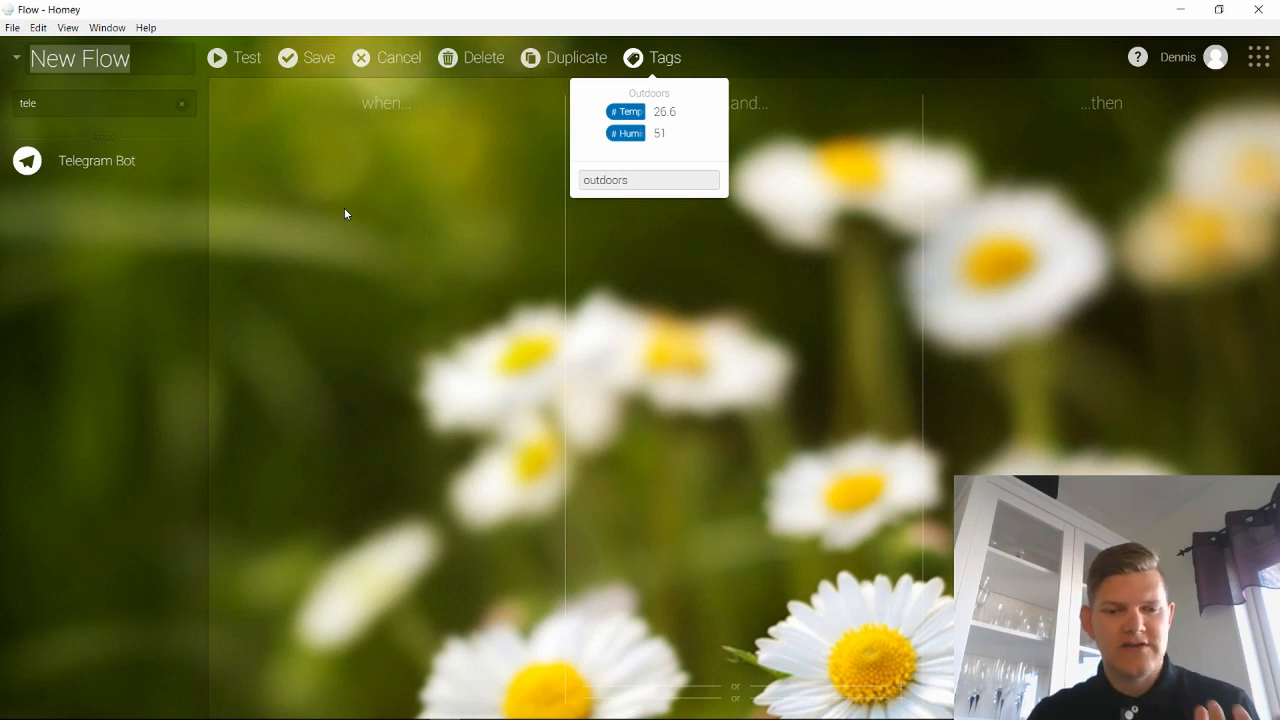
{"action": "mouse_move", "coordinate": [238, 137]}
{"action": "type", "text": "Test Telegram"}
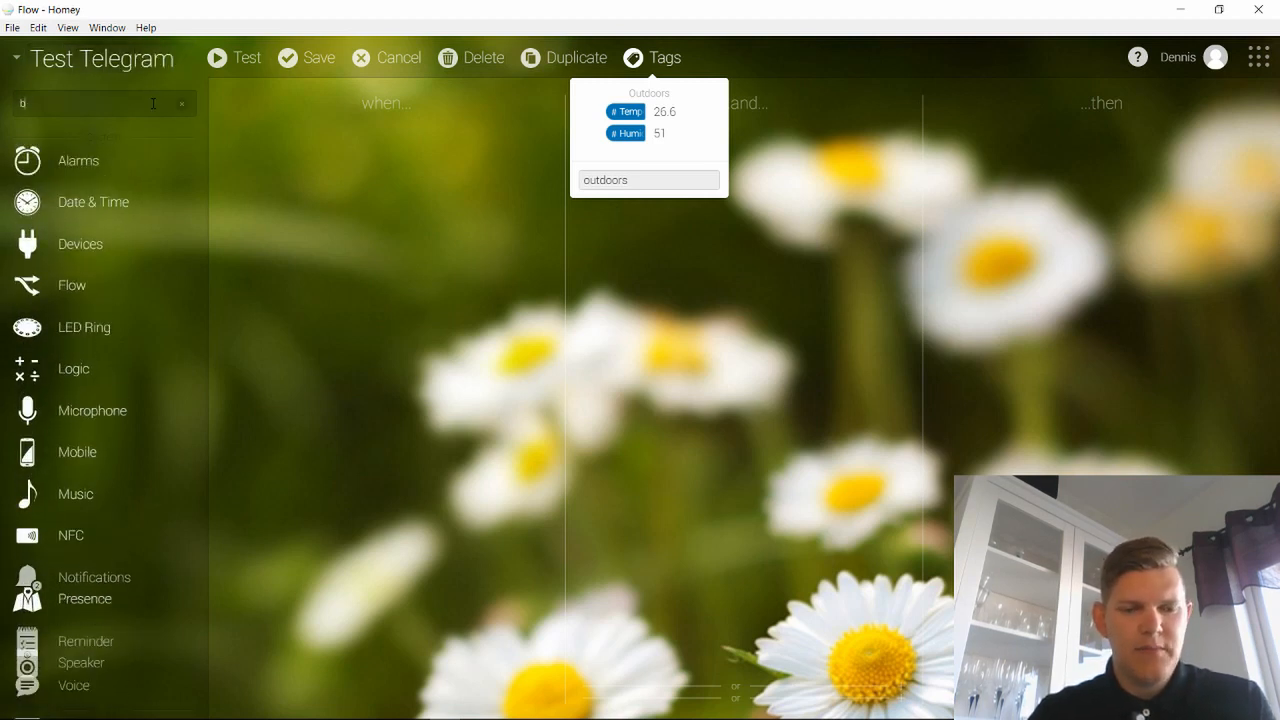
{"action": "type", "text": "button"}
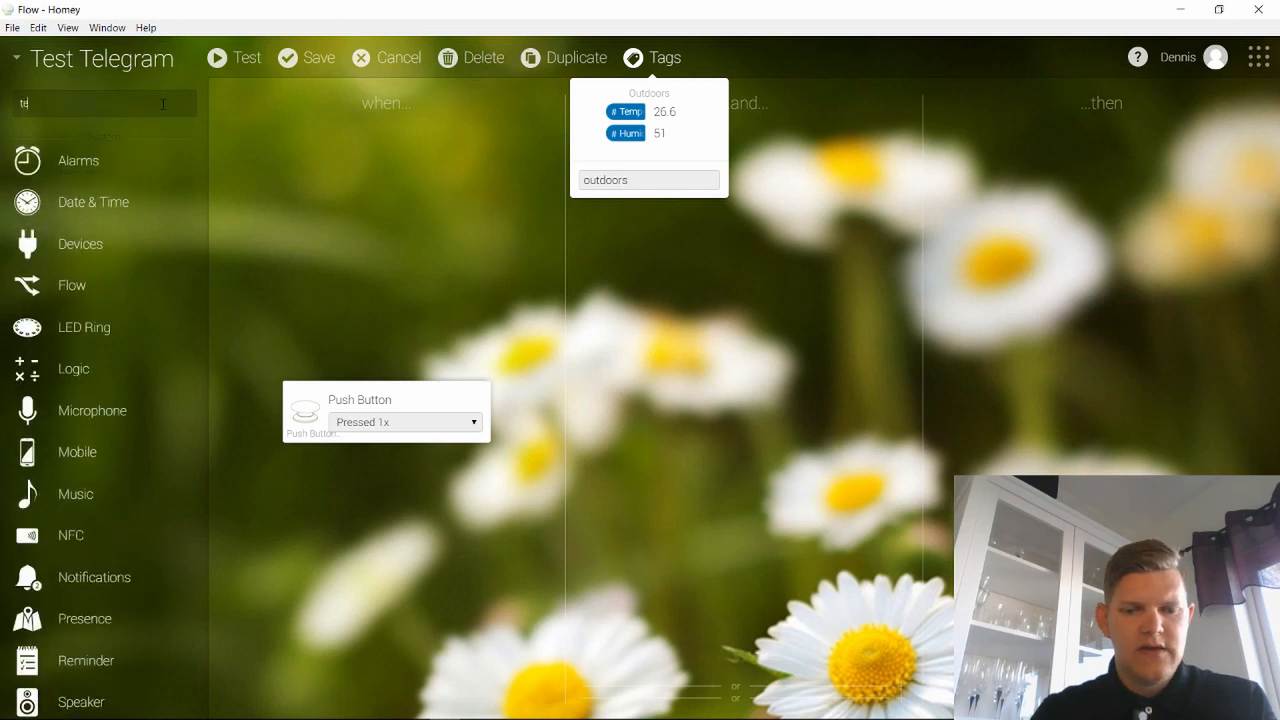
{"action": "type", "text": "elegram"}
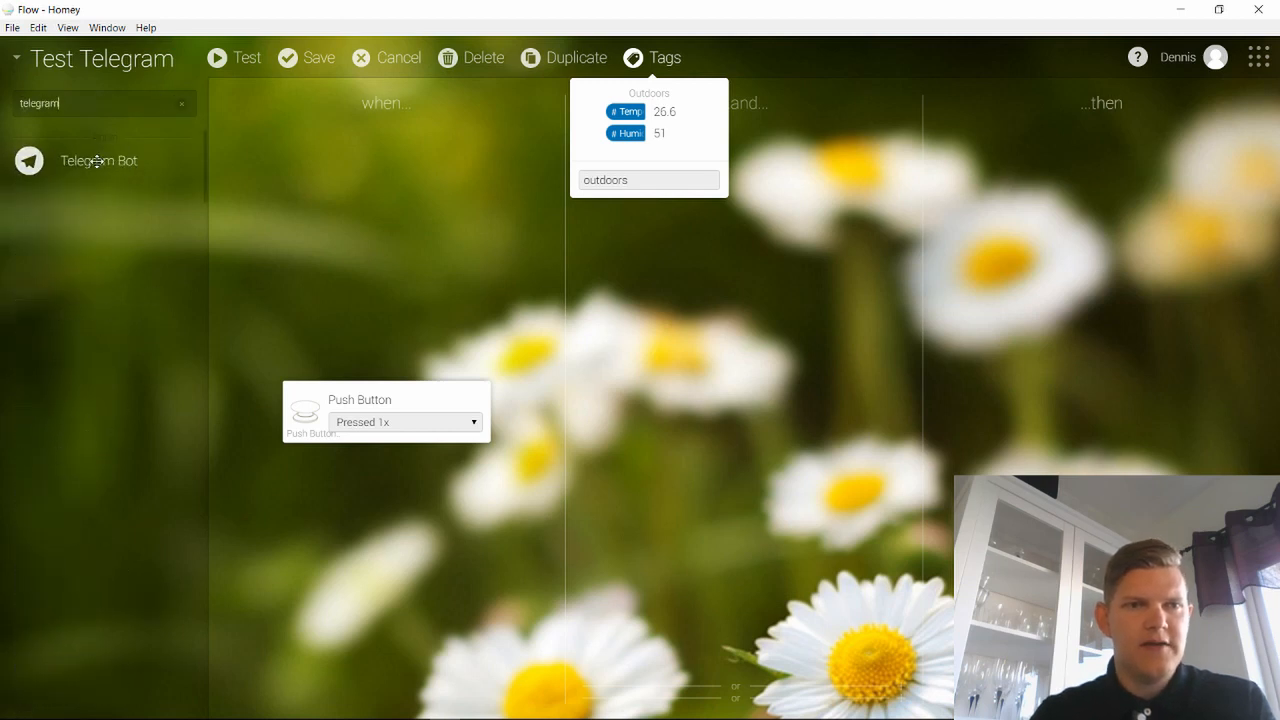
{"action": "left_click_drag", "start_coordinate": [100, 160], "coordinate": [1100, 405]}
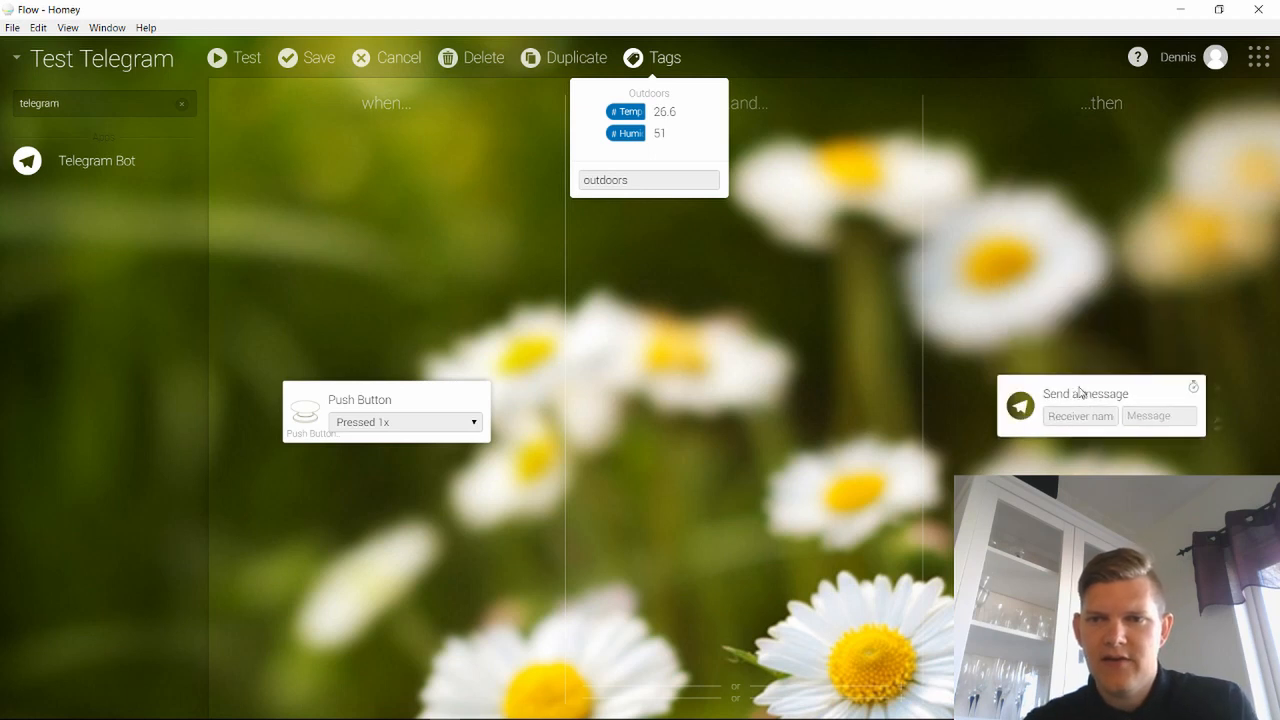
Step: Fill in the action's receiver and the 'Testing telegram' message text
{"action": "left_click", "coordinate": [1080, 416]}
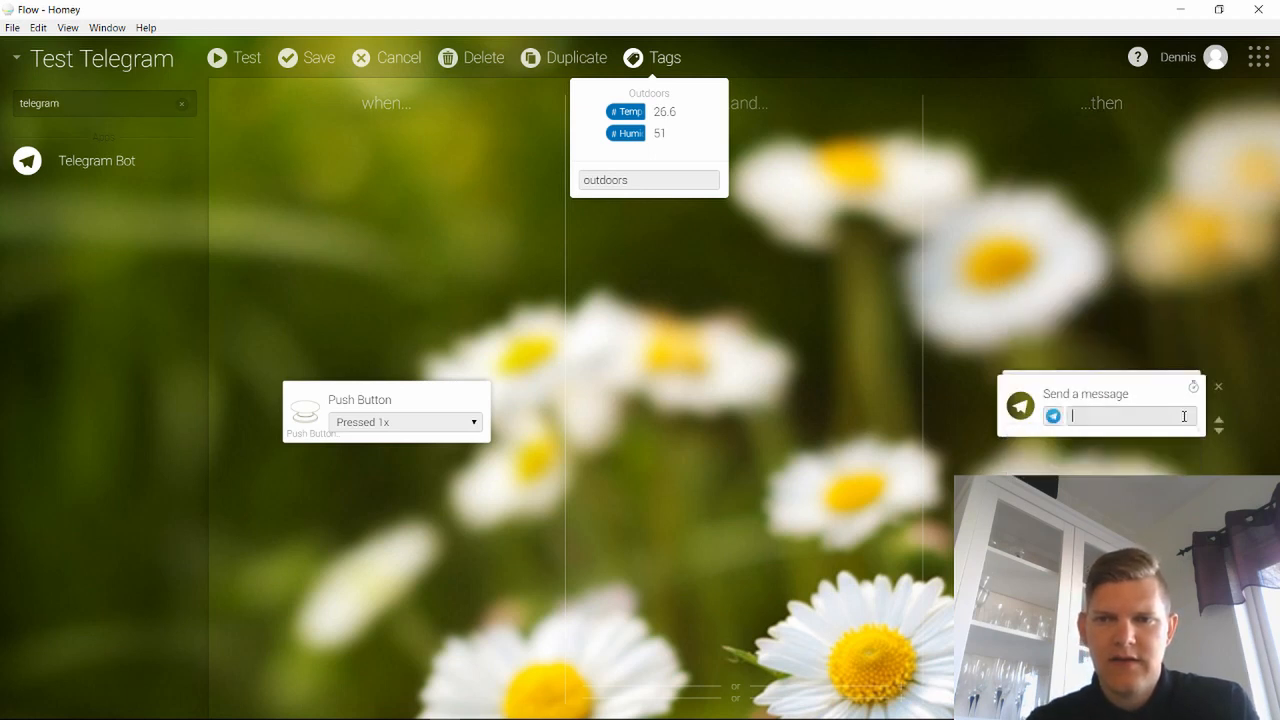
{"action": "type", "text": "Tes"}
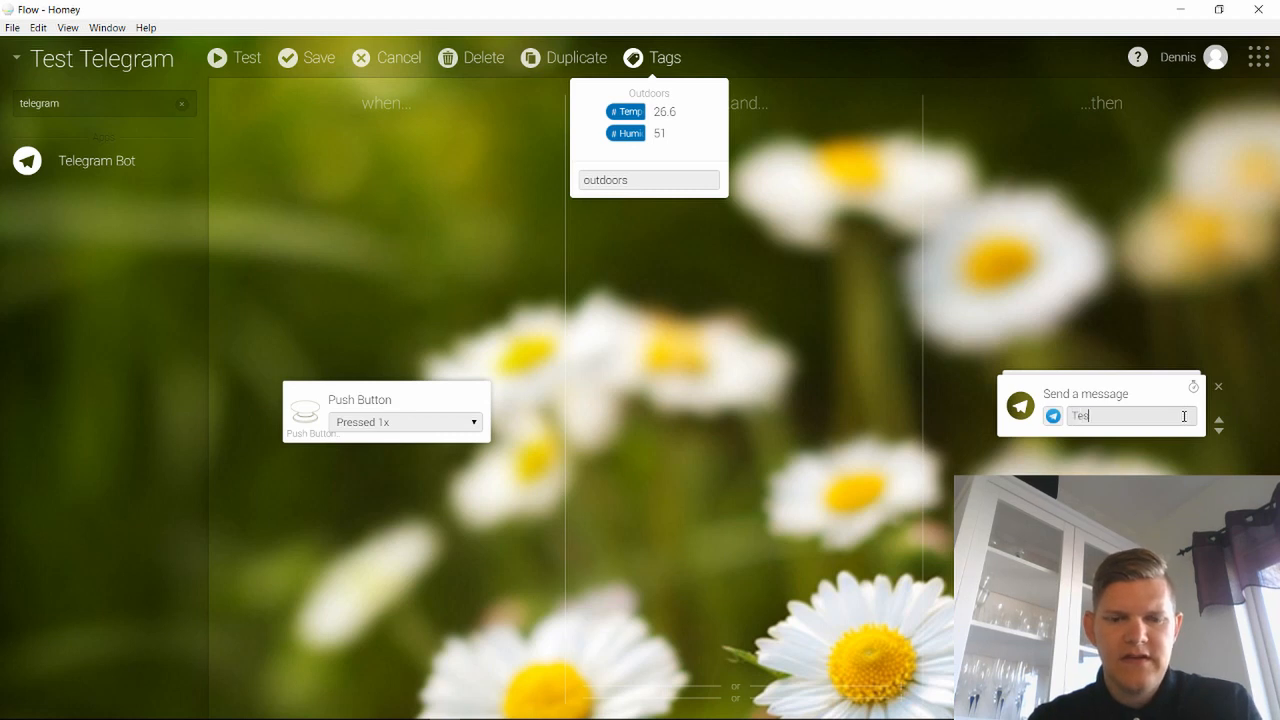
{"action": "type", "text": "Testing telegra"}
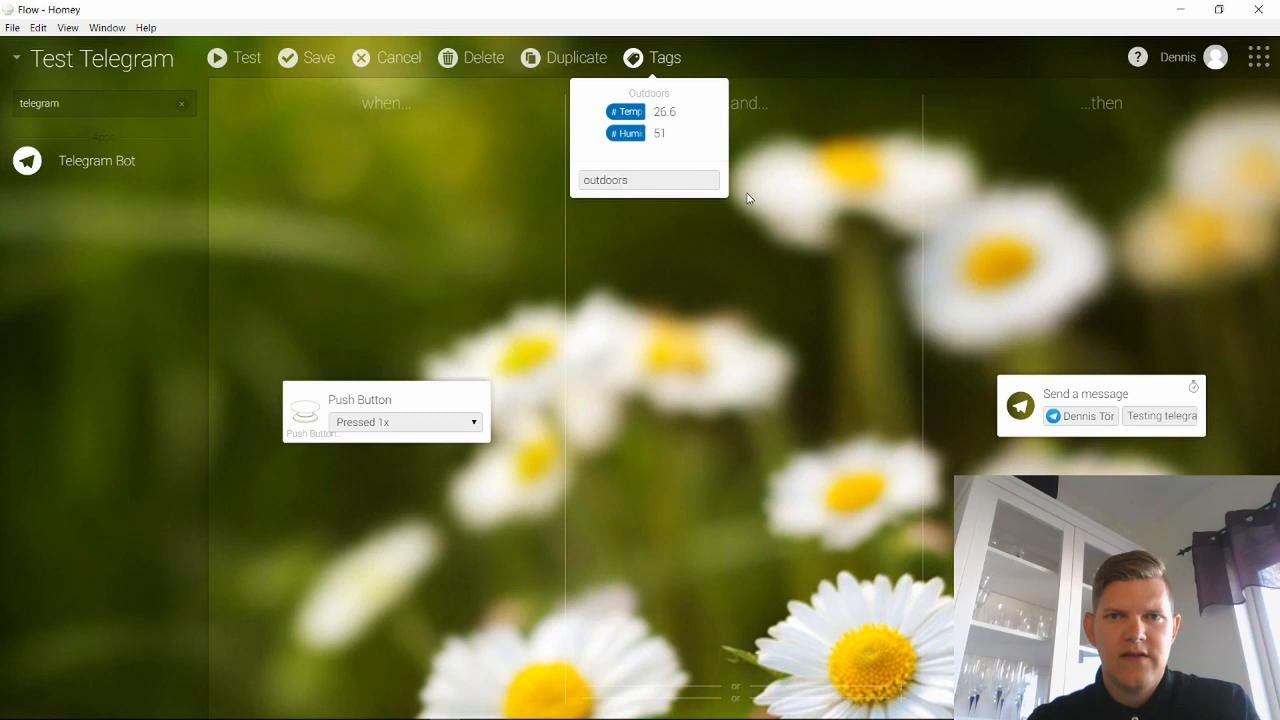
{"action": "key", "text": "alt+tab"}
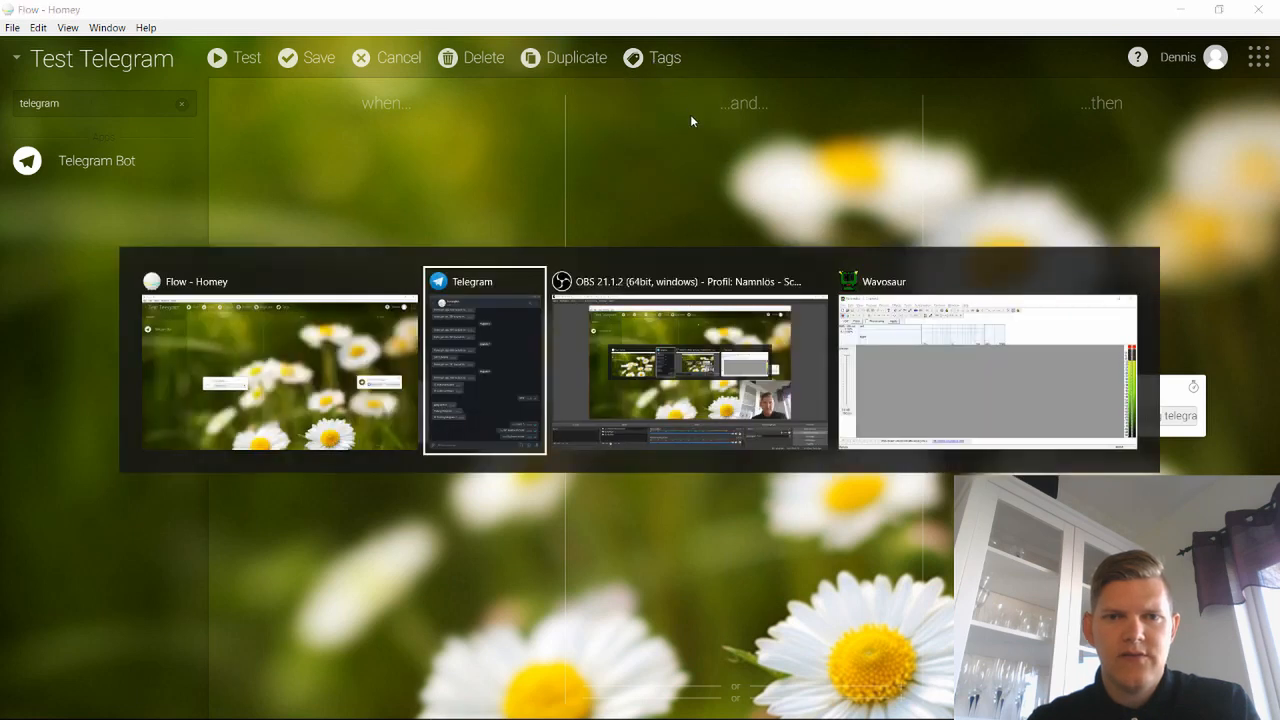
{"action": "left_click", "coordinate": [483, 360]}
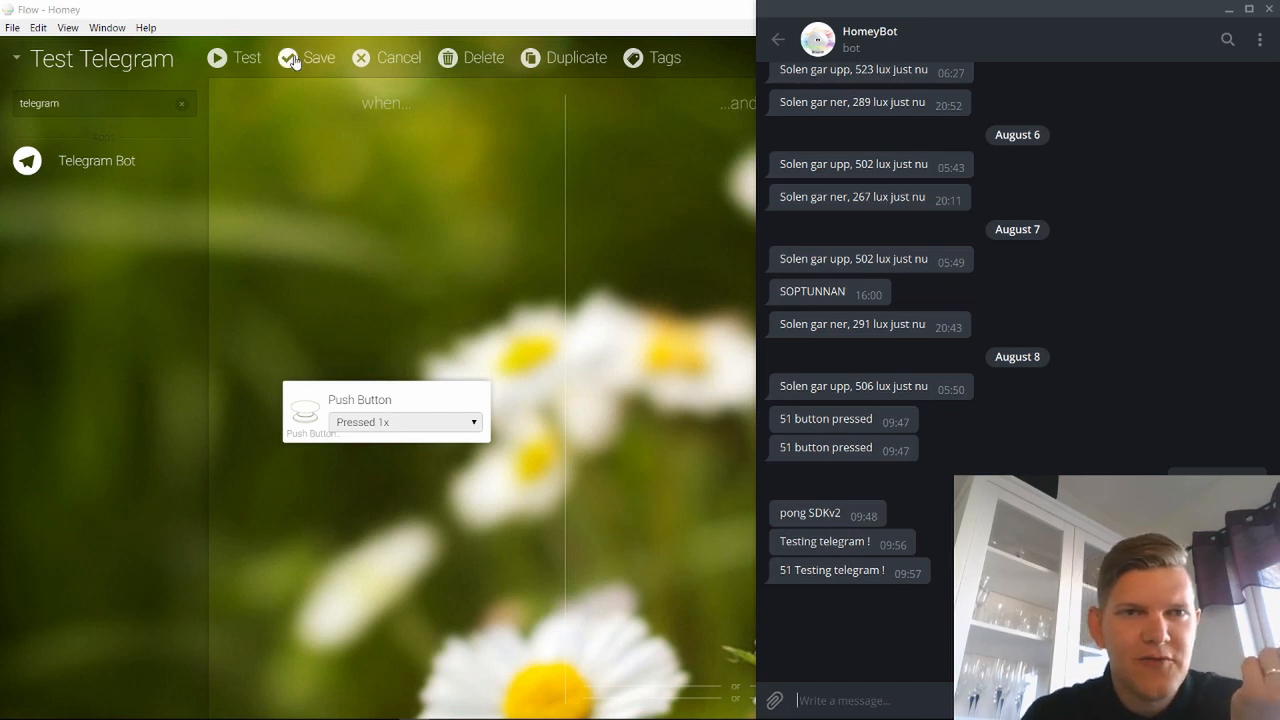
{"action": "left_click", "coordinate": [299, 57]}
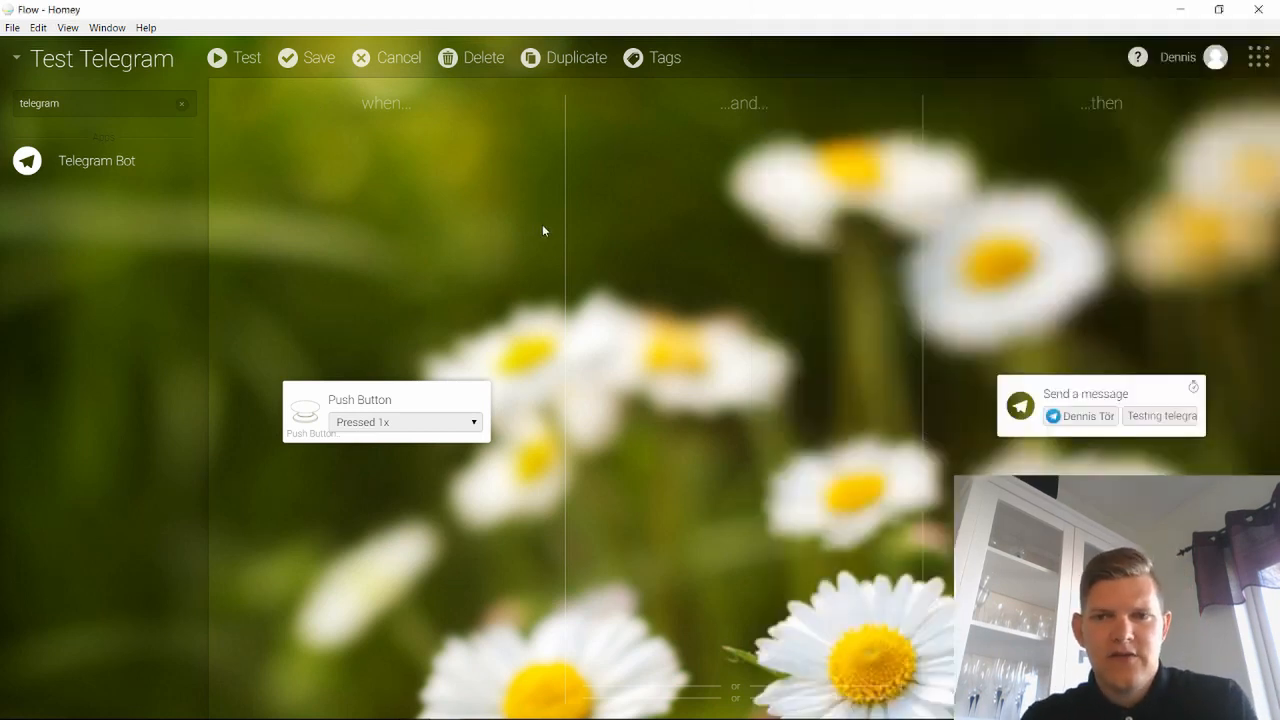
{"action": "mouse_move", "coordinate": [640, 88]}
{"action": "type", "text": "outdoors"}
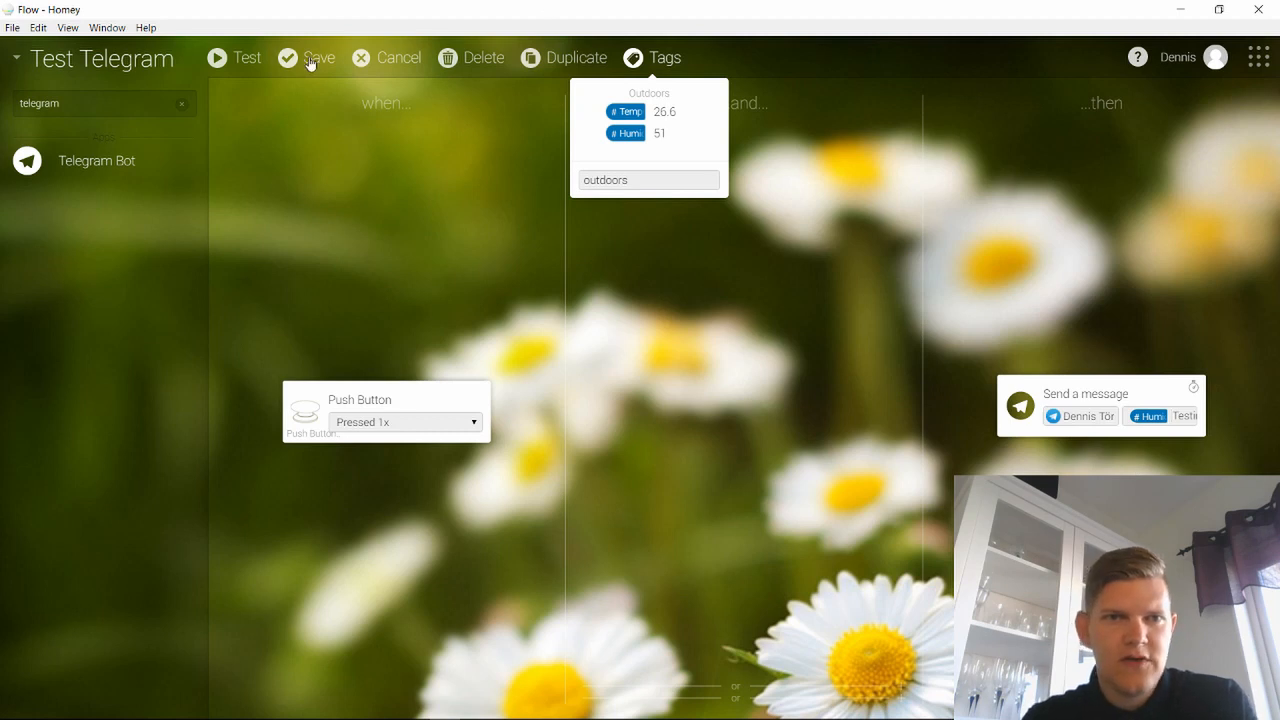
Step: Save the Test Telegram flow with the humidity tag in the message
{"action": "left_click", "coordinate": [305, 57]}
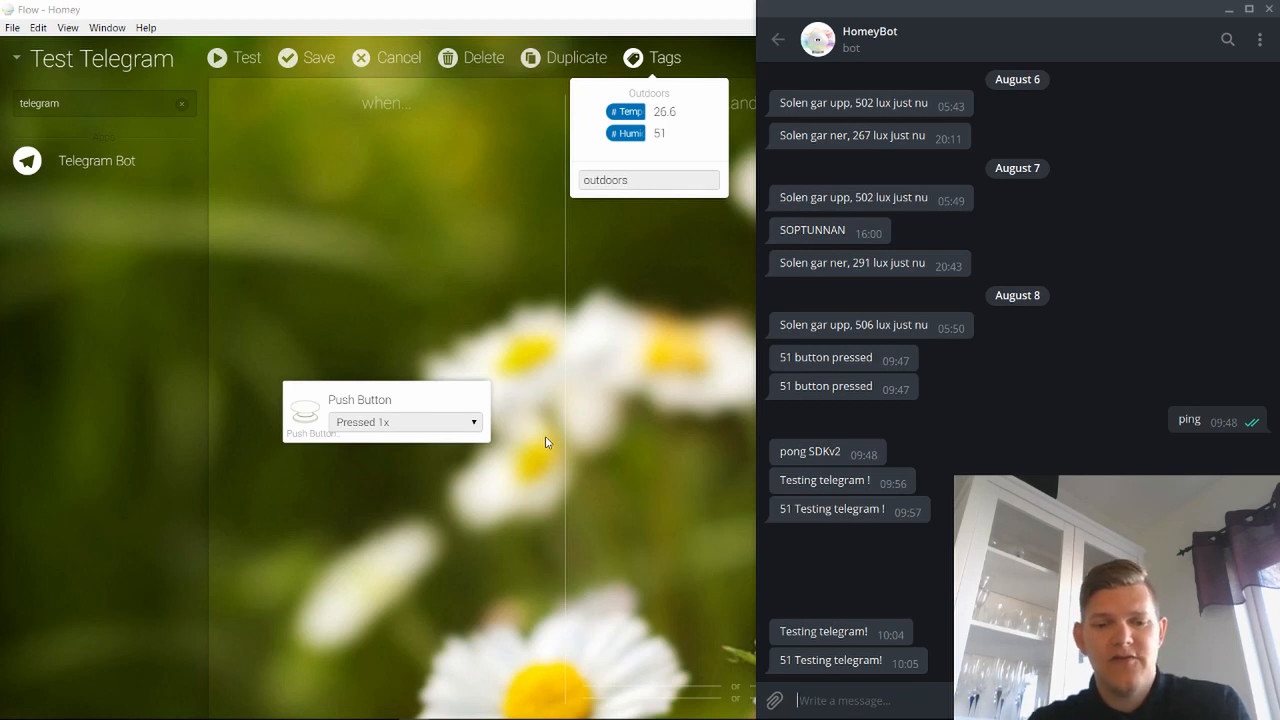
Step: Scroll the HomeyBot chat and type the command '/say Big barra boom'
{"action": "scroll", "scroll_direction": "down", "scroll_amount": 3}
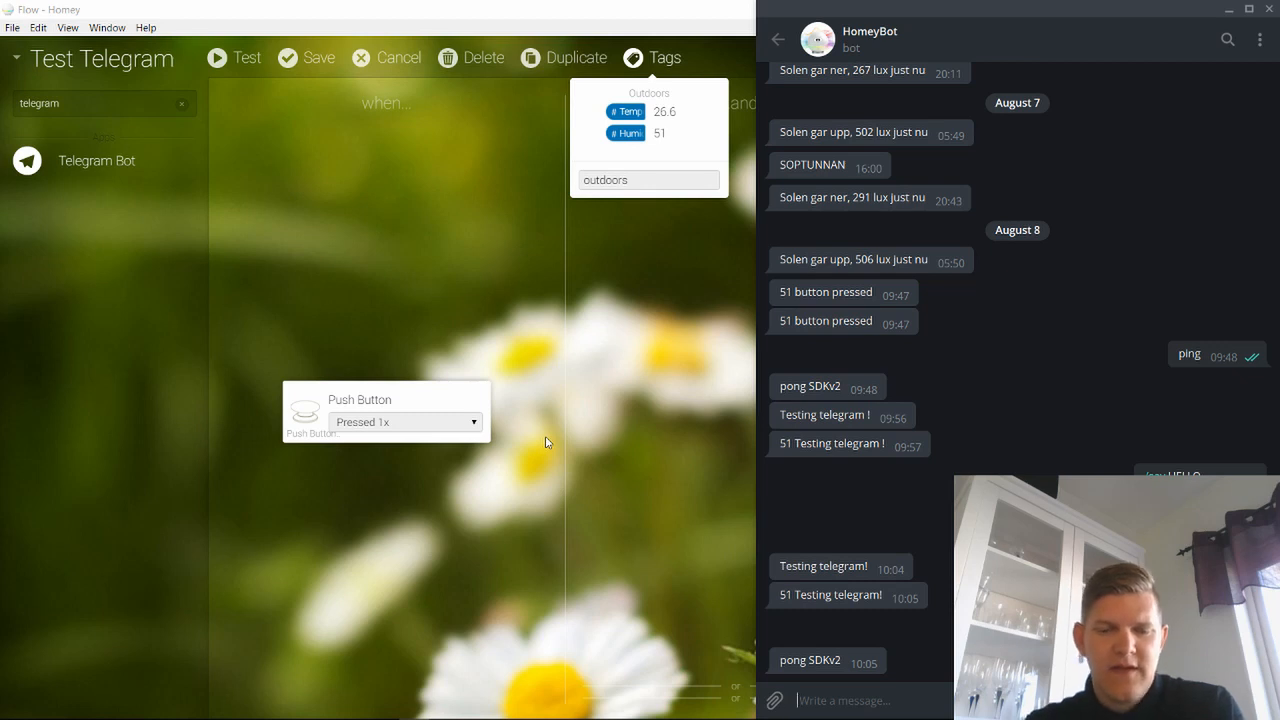
{"action": "type", "text": "/say"}
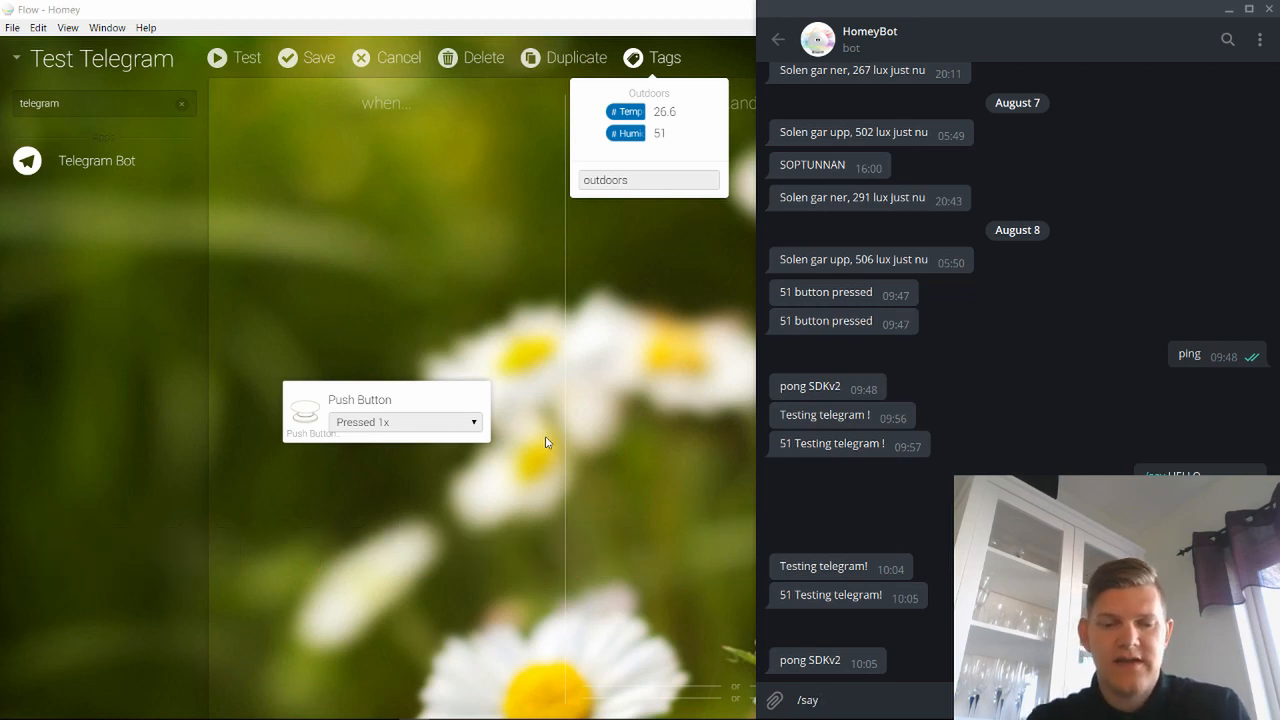
{"action": "type", "text": "H"}
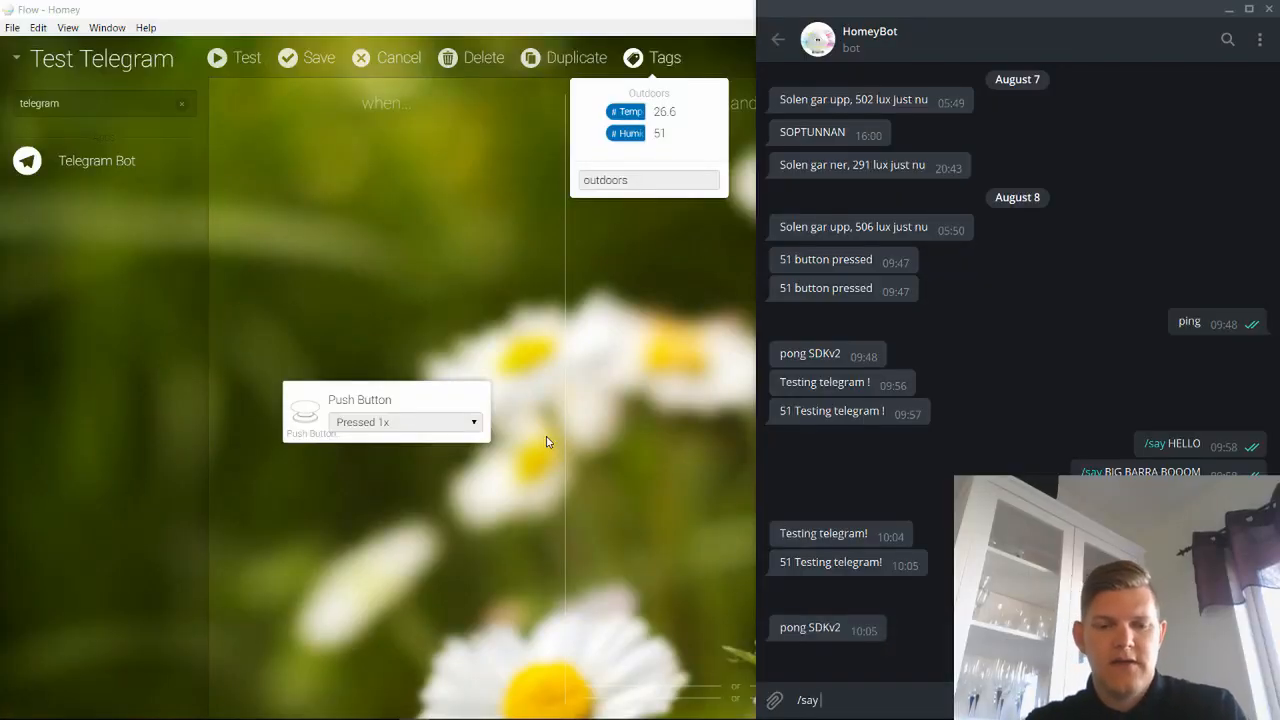
{"action": "type", "text": "Big b"}
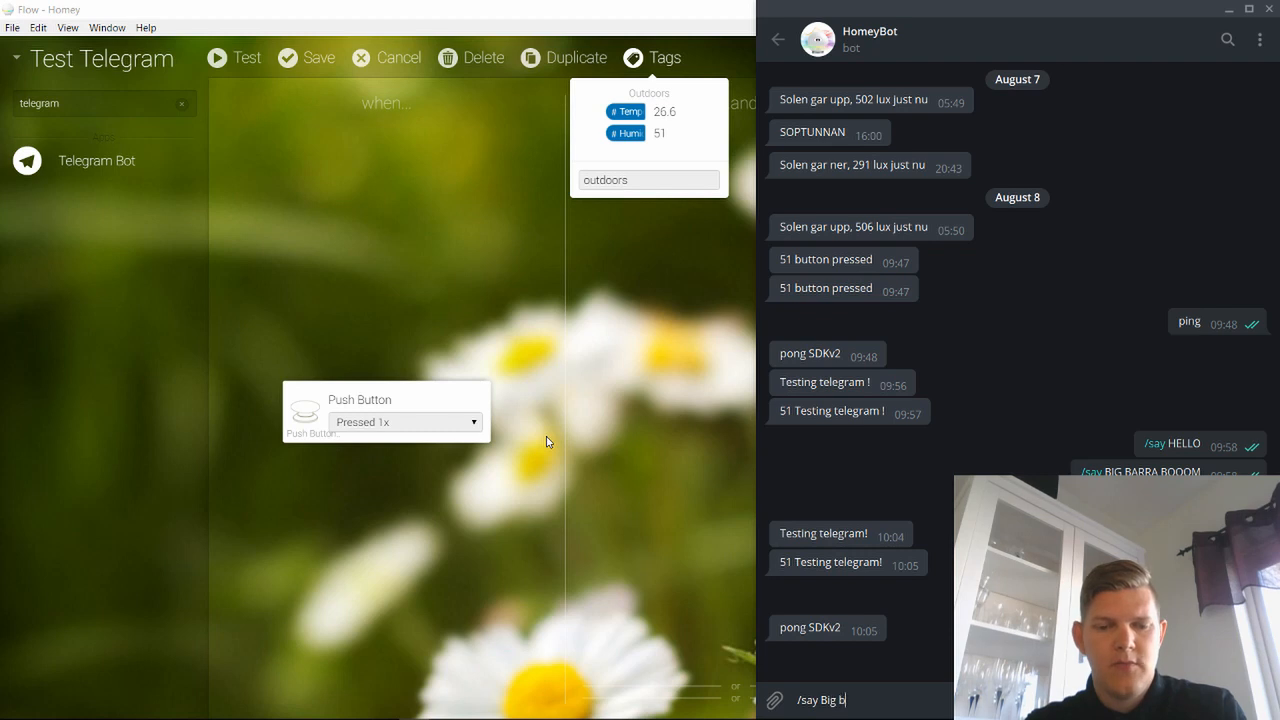
{"action": "type", "text": "arra boom"}
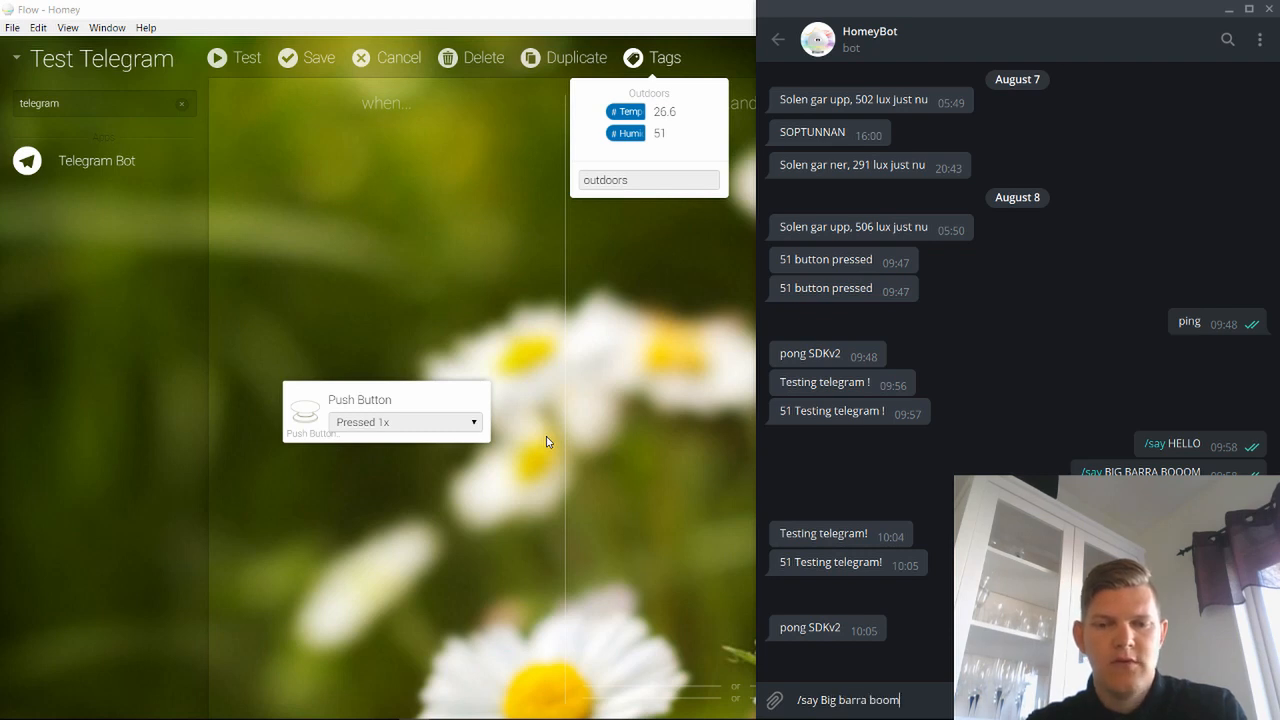